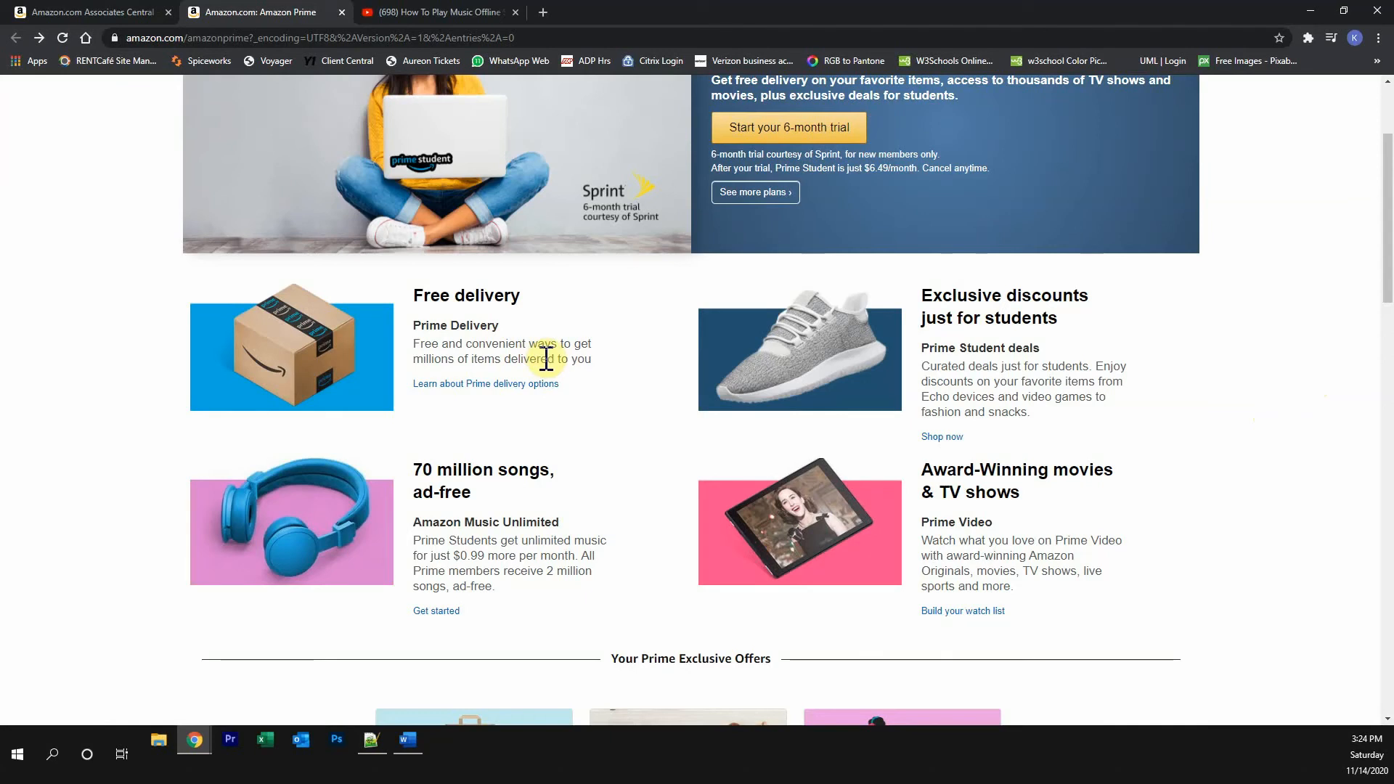
mouse_move(1003, 326)
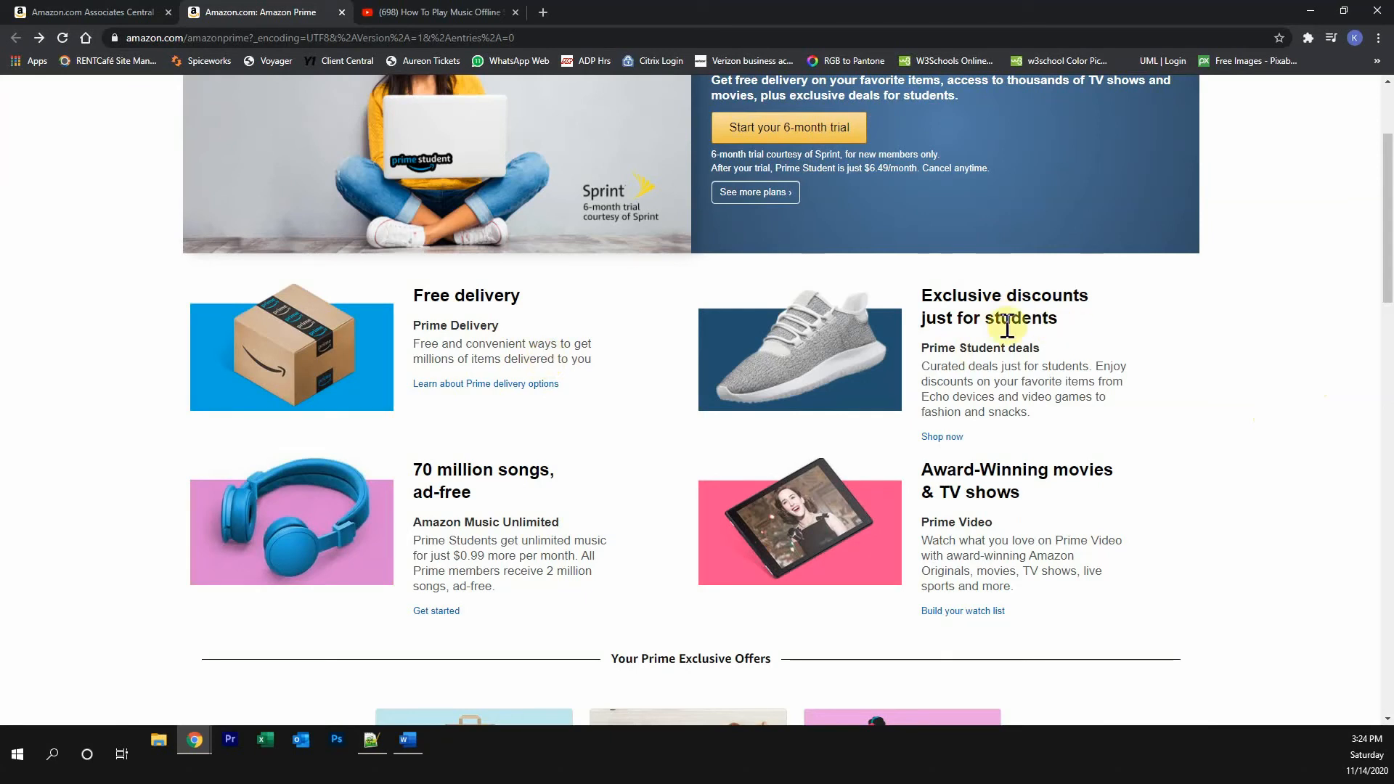
mouse_move(484, 529)
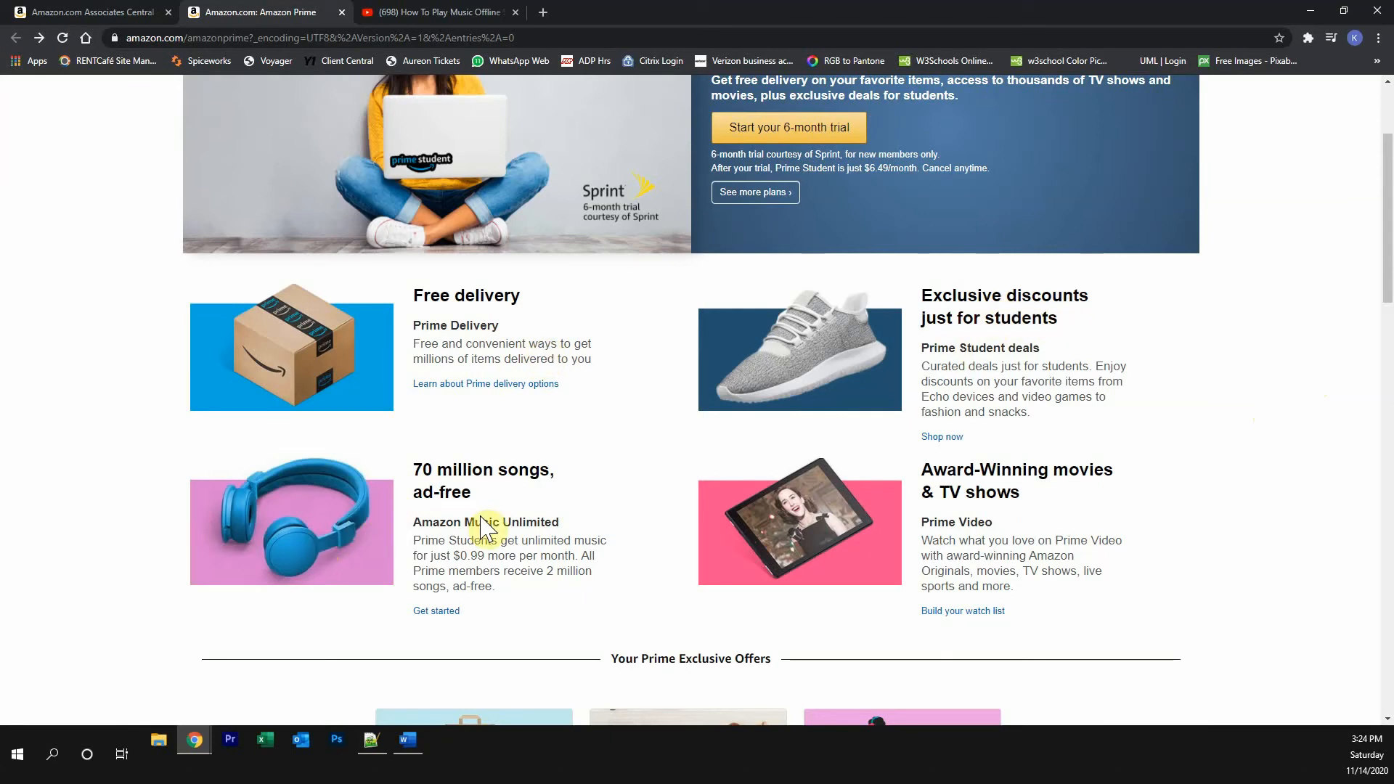
Scroll through the Prime Student benefits, then switch to the YouTube tutorial tab
scroll("down", 3)
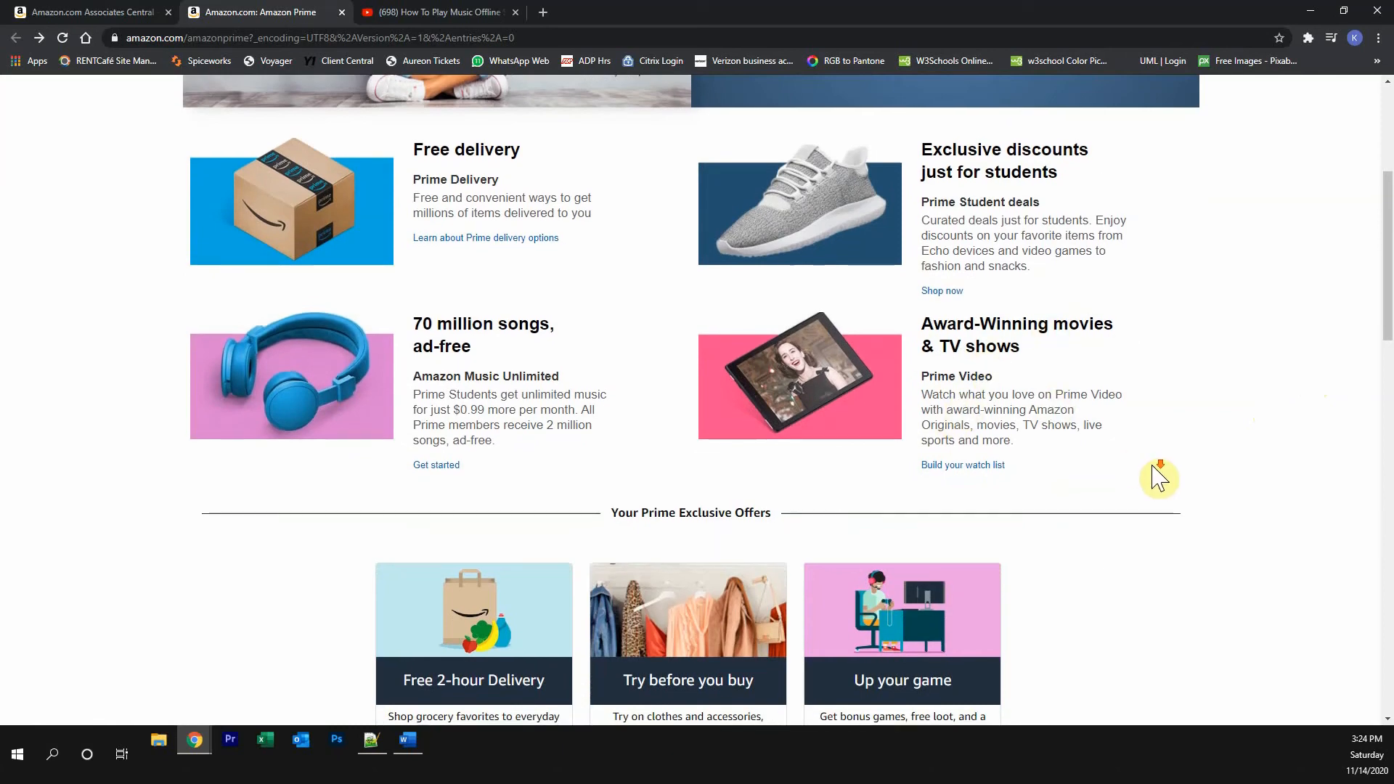
scroll("down", 3)
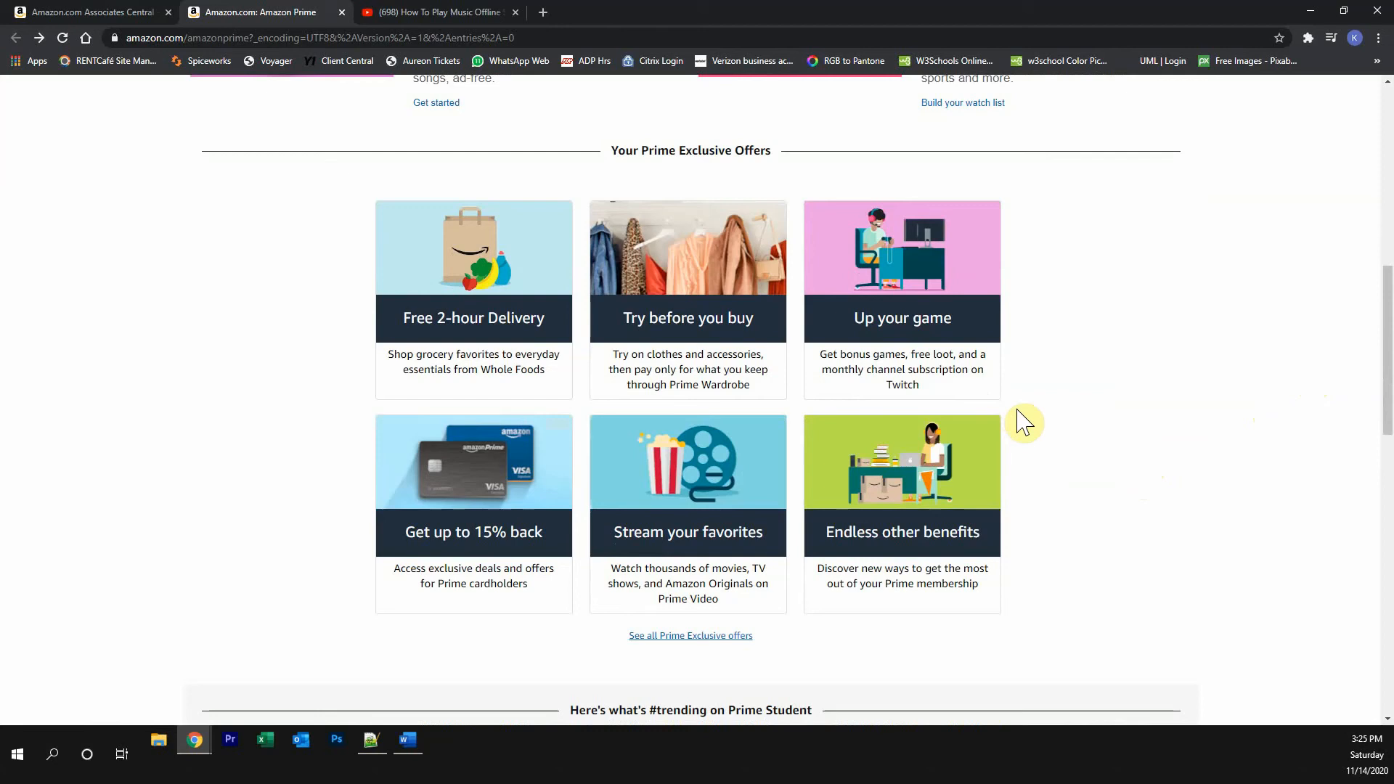
scroll("up", 3)
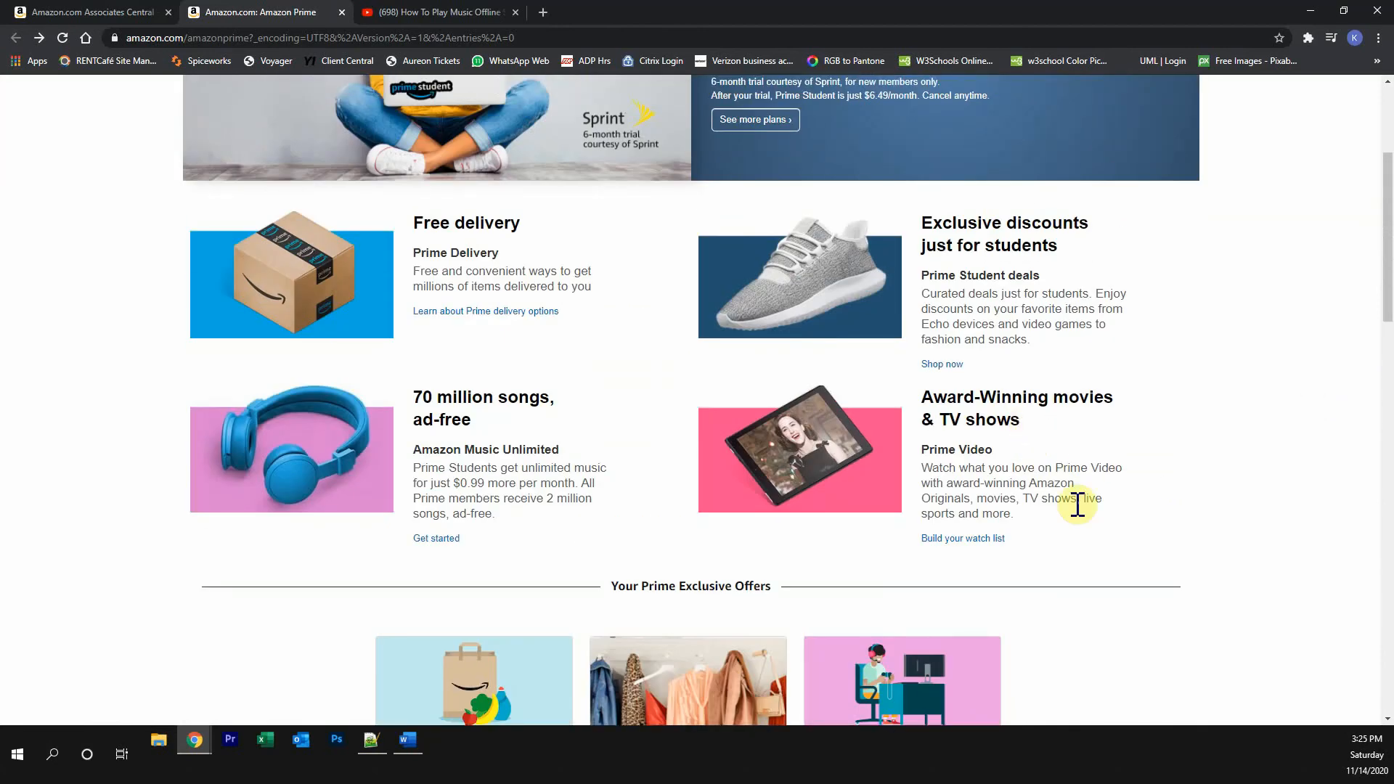
left_click(436, 11)
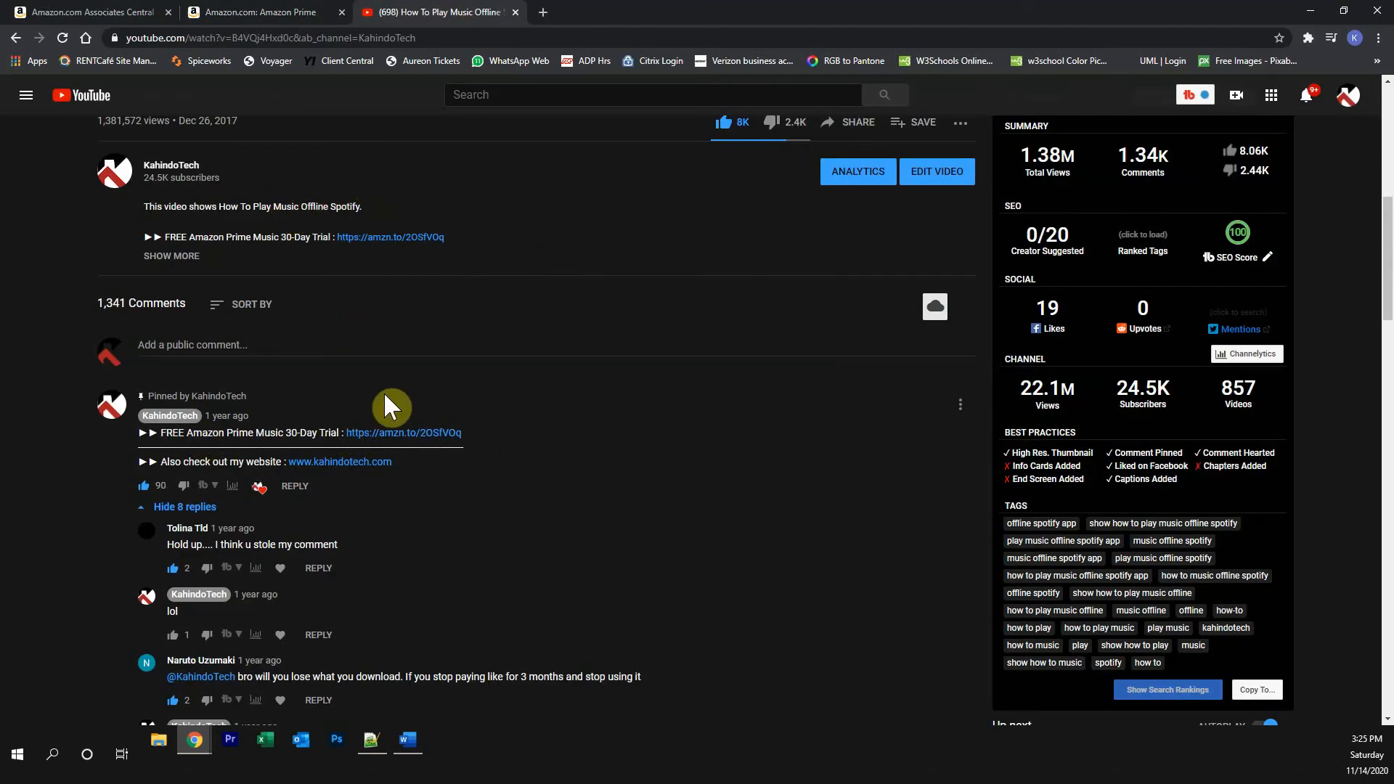
mouse_move(404, 312)
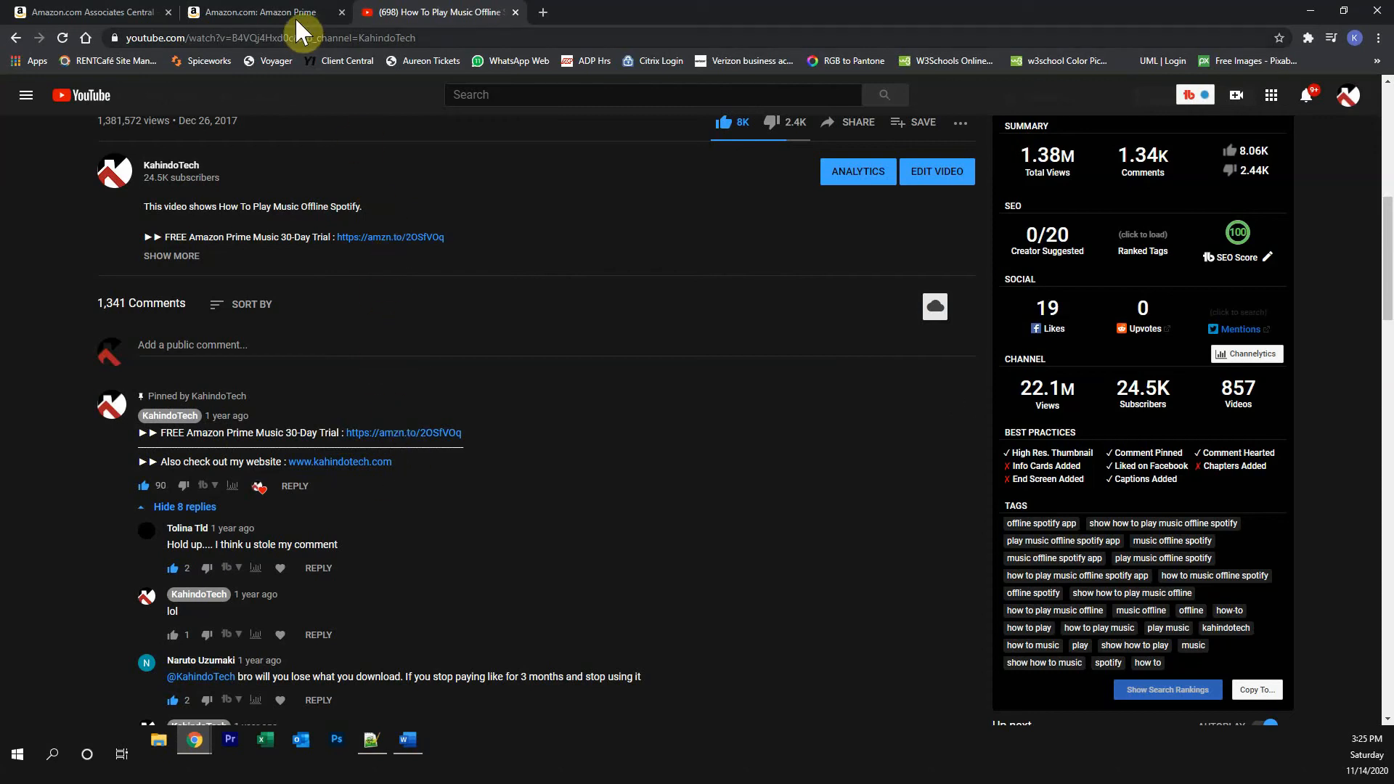
Switch back to the 'Amazon.com: Amazon Prime' tab
left_click(261, 12)
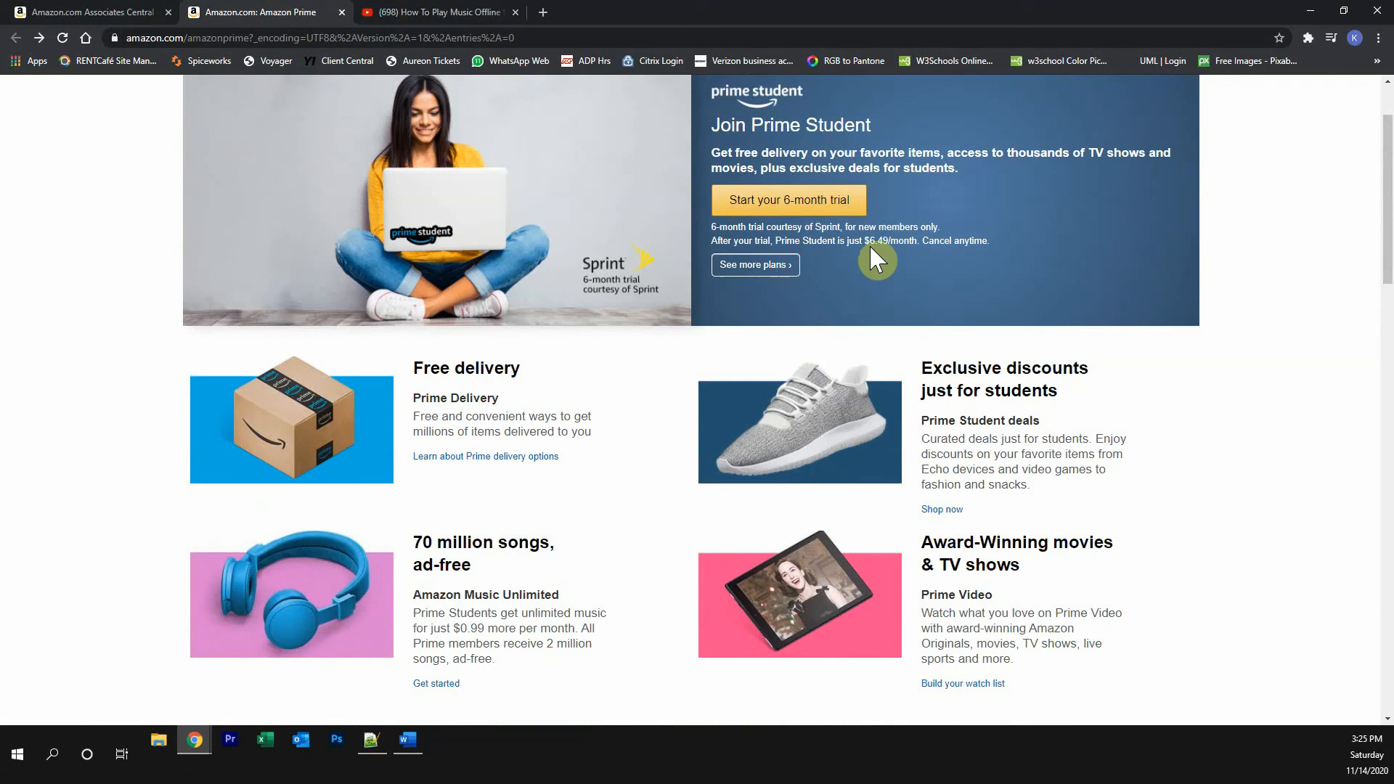
mouse_move(755, 222)
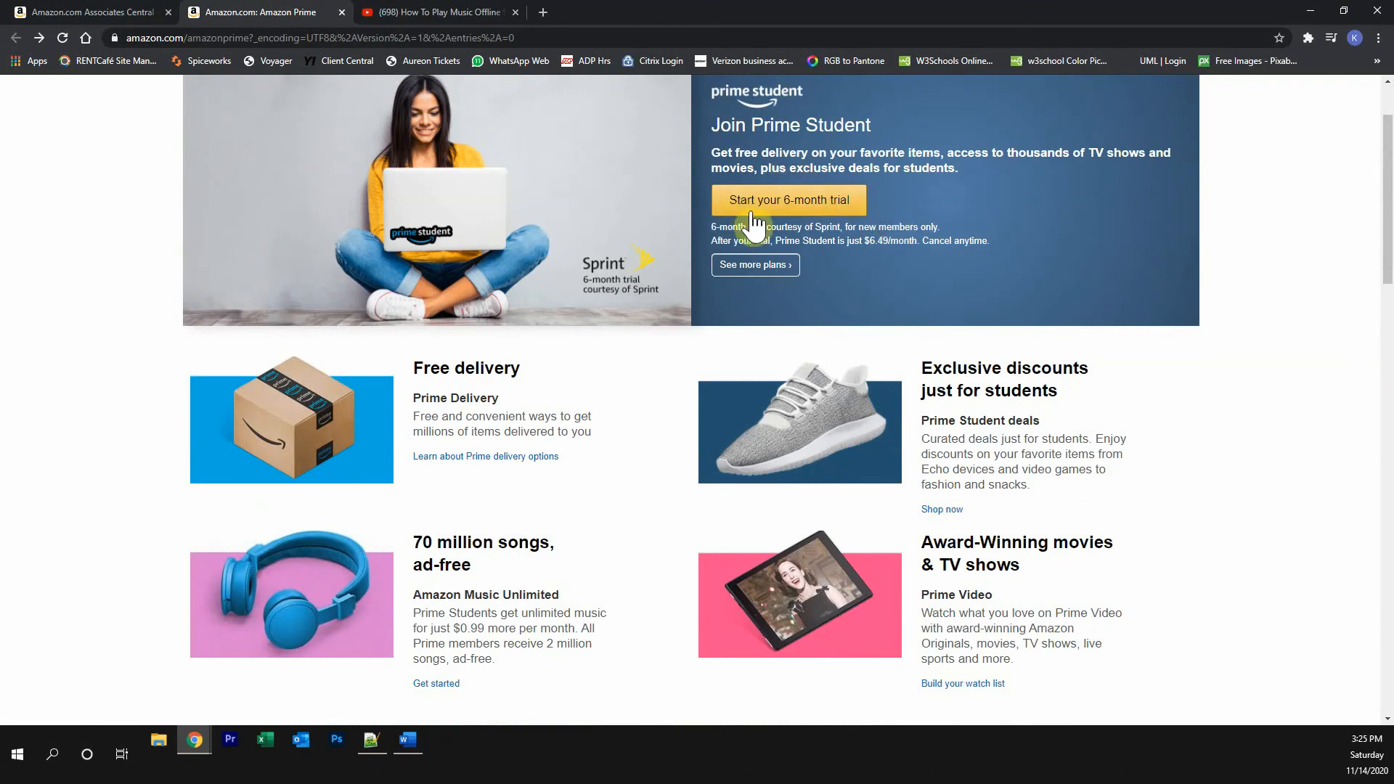
mouse_move(796, 226)
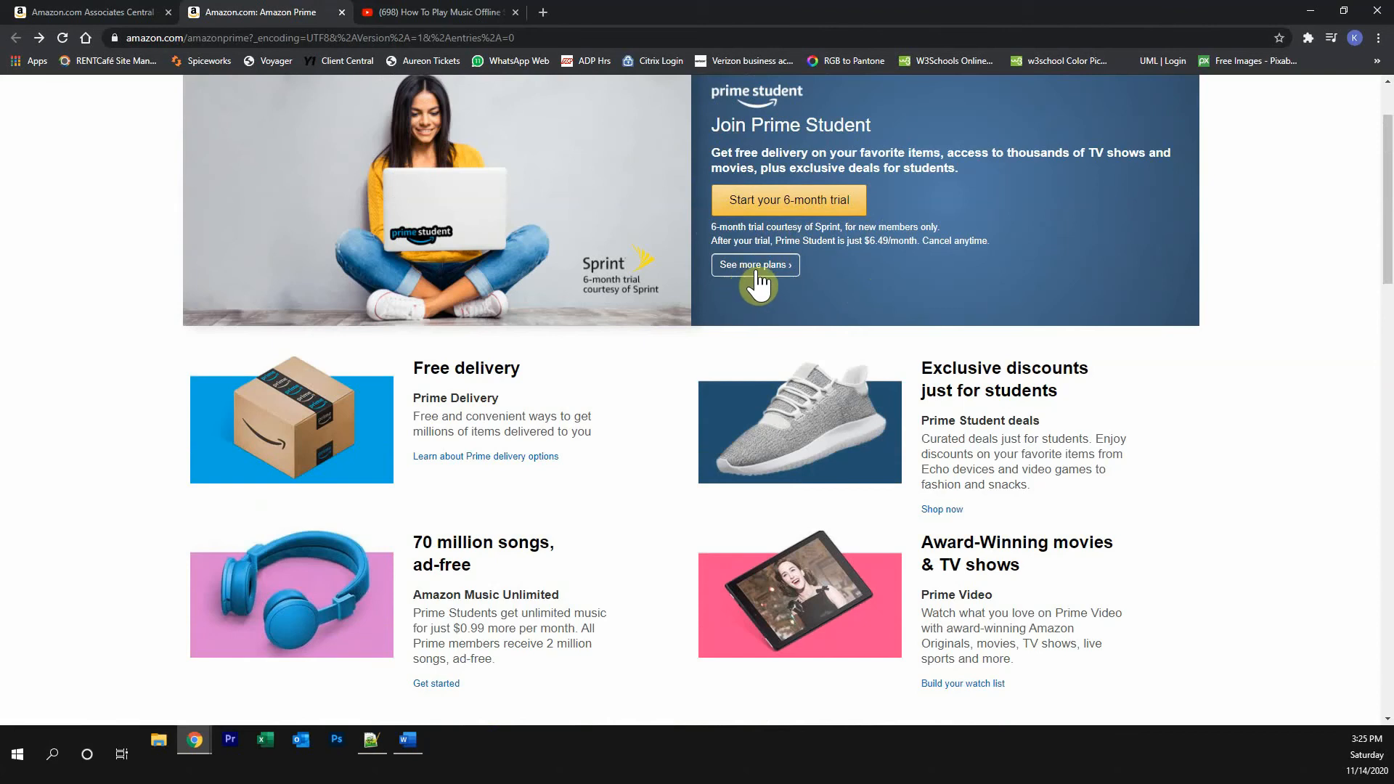
Follow 'See more plans' to the Prime page offering a 30-day free trial
left_click(756, 264)
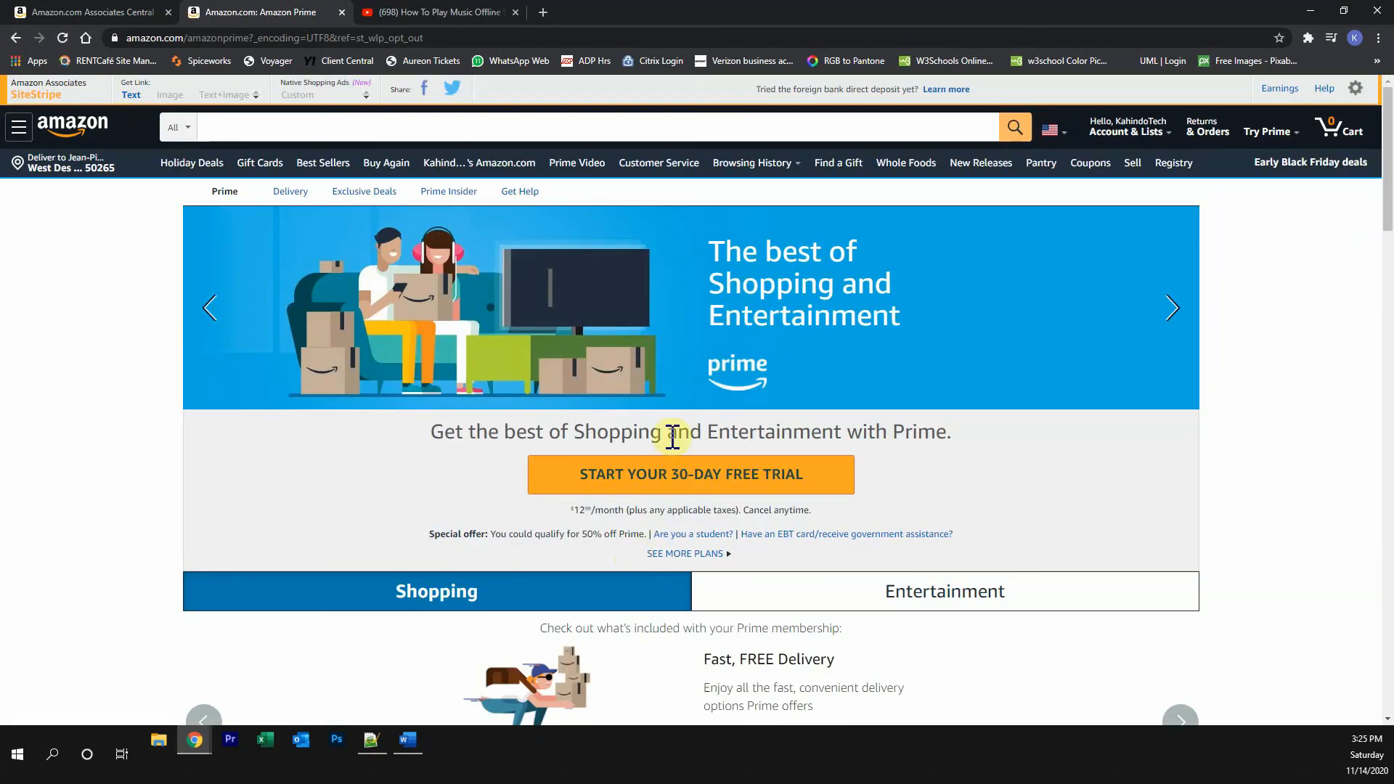
mouse_move(658, 513)
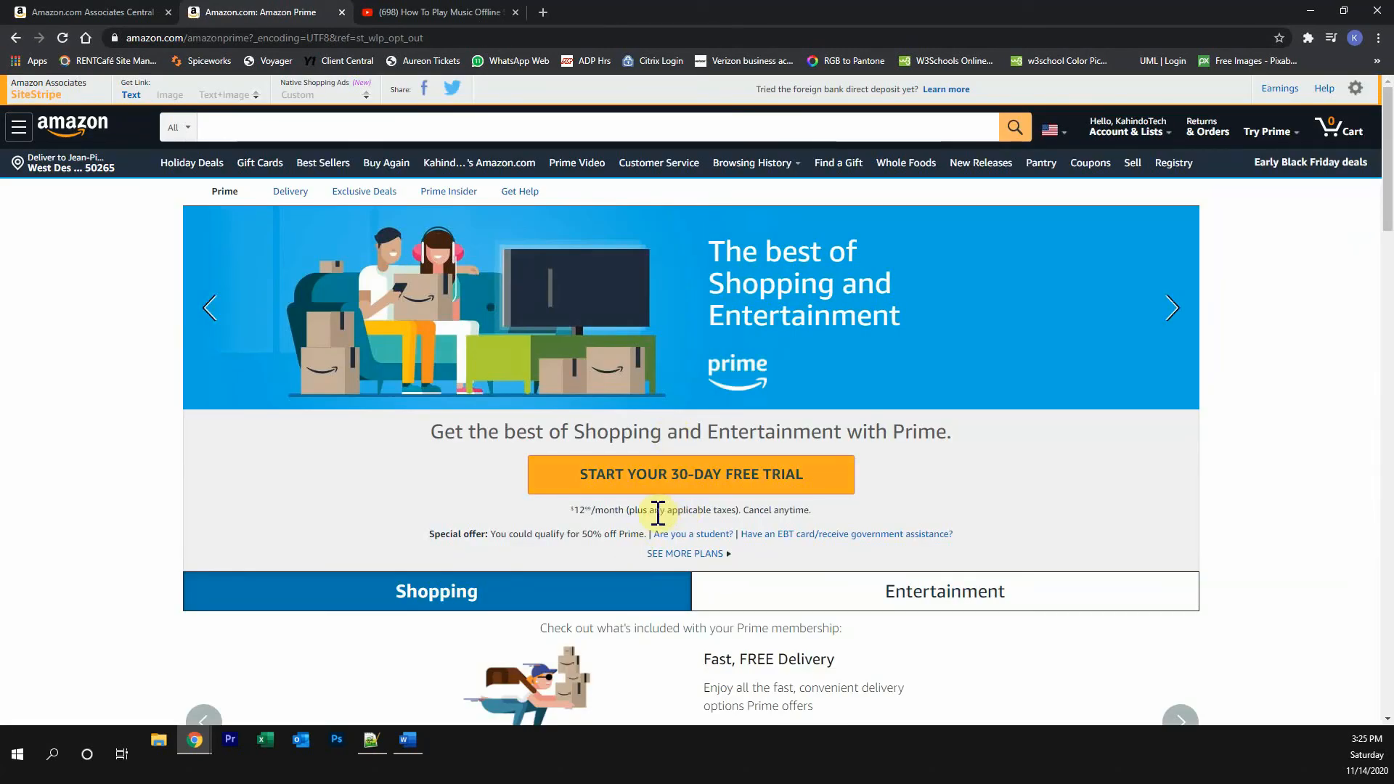
mouse_move(692, 515)
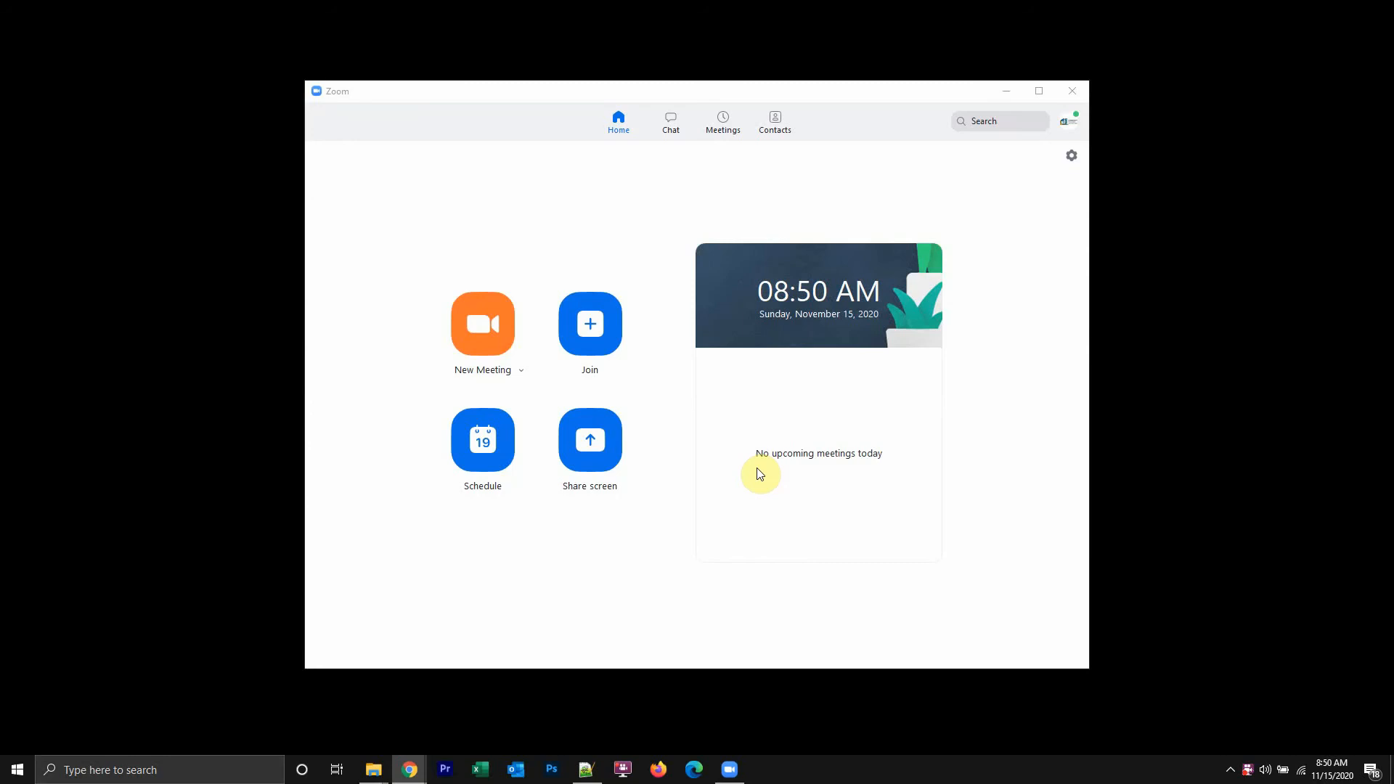
mouse_move(467, 201)
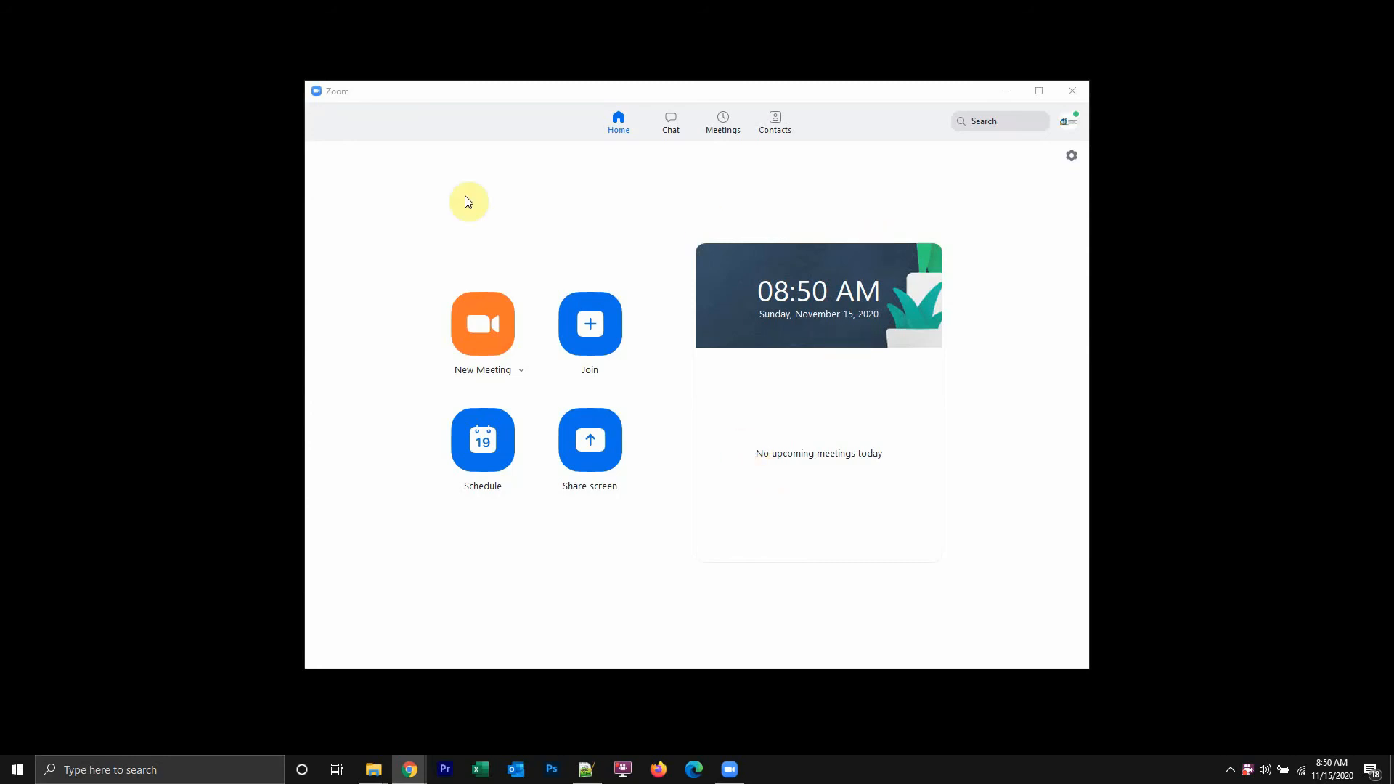
mouse_move(709, 283)
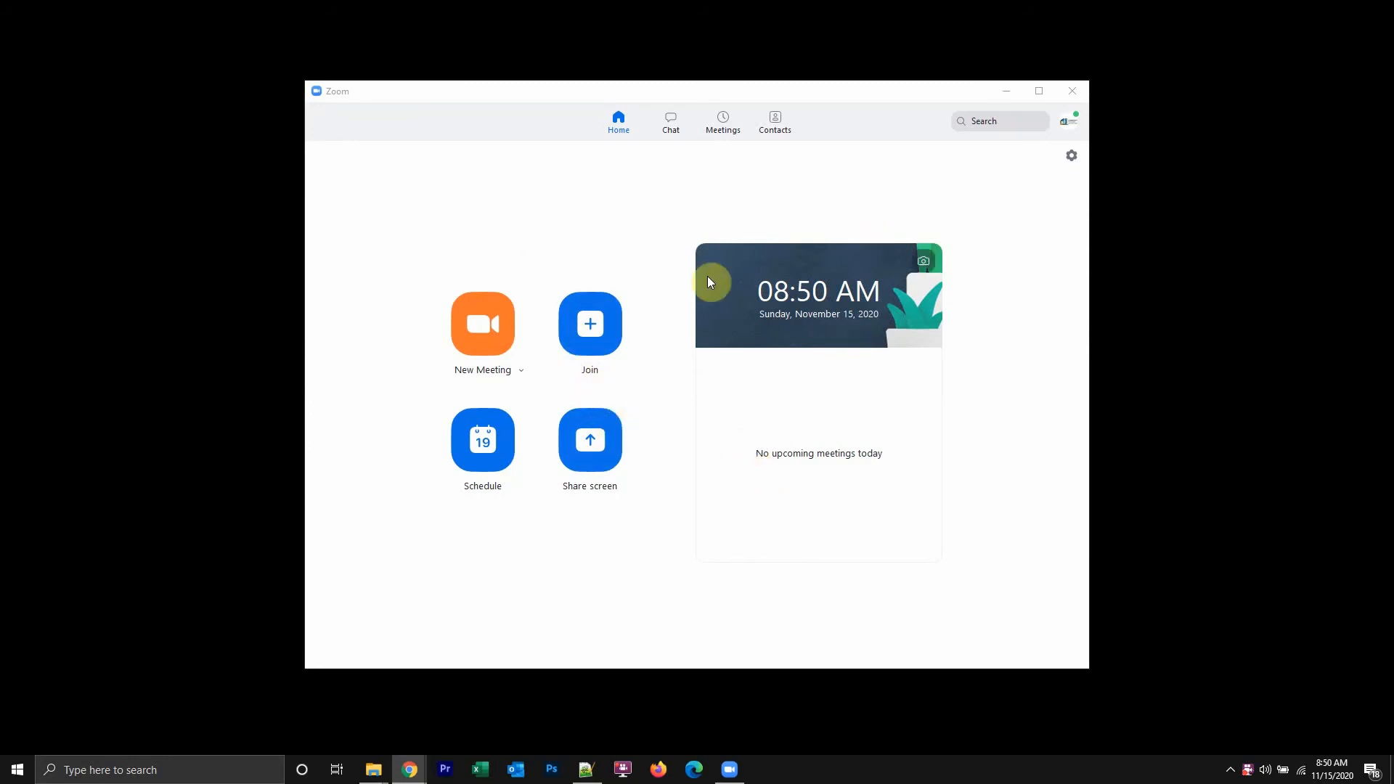
mouse_move(631, 260)
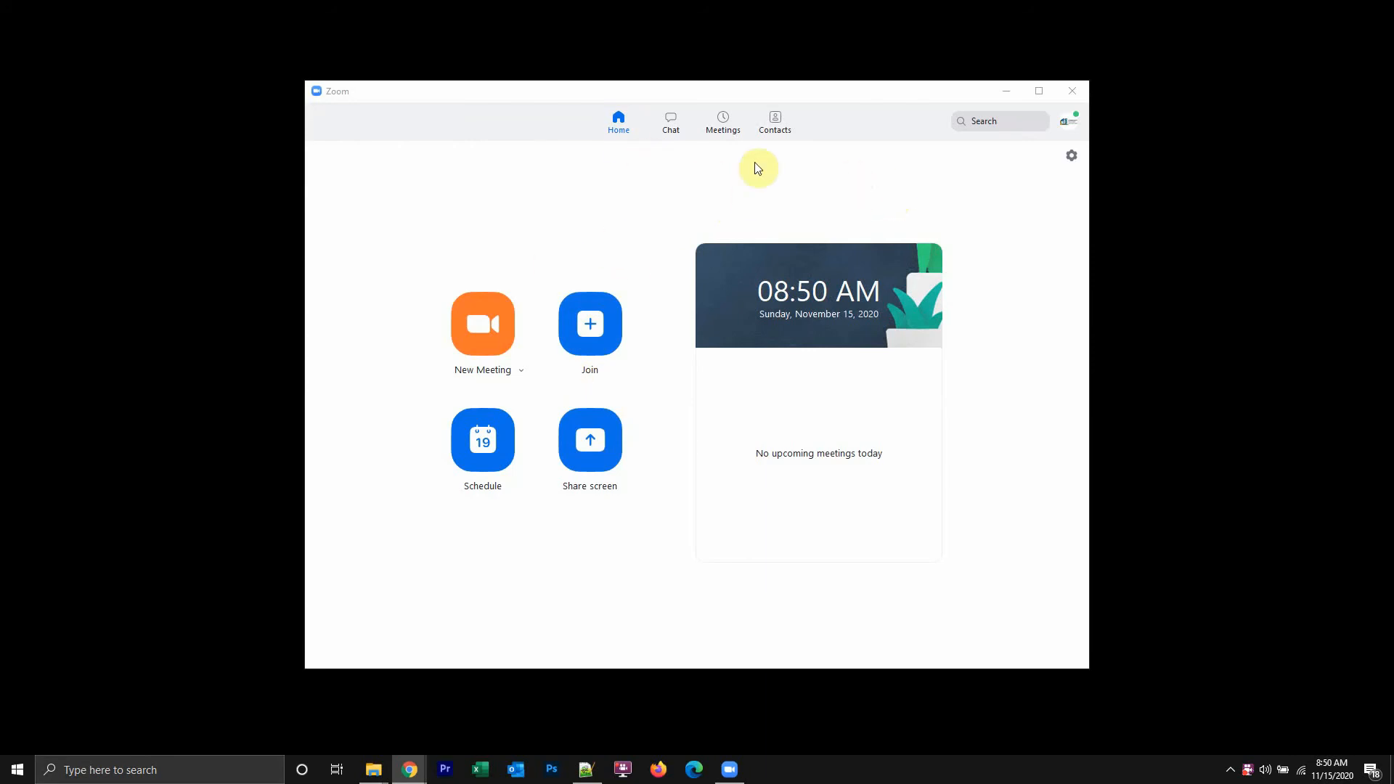
mouse_move(567, 311)
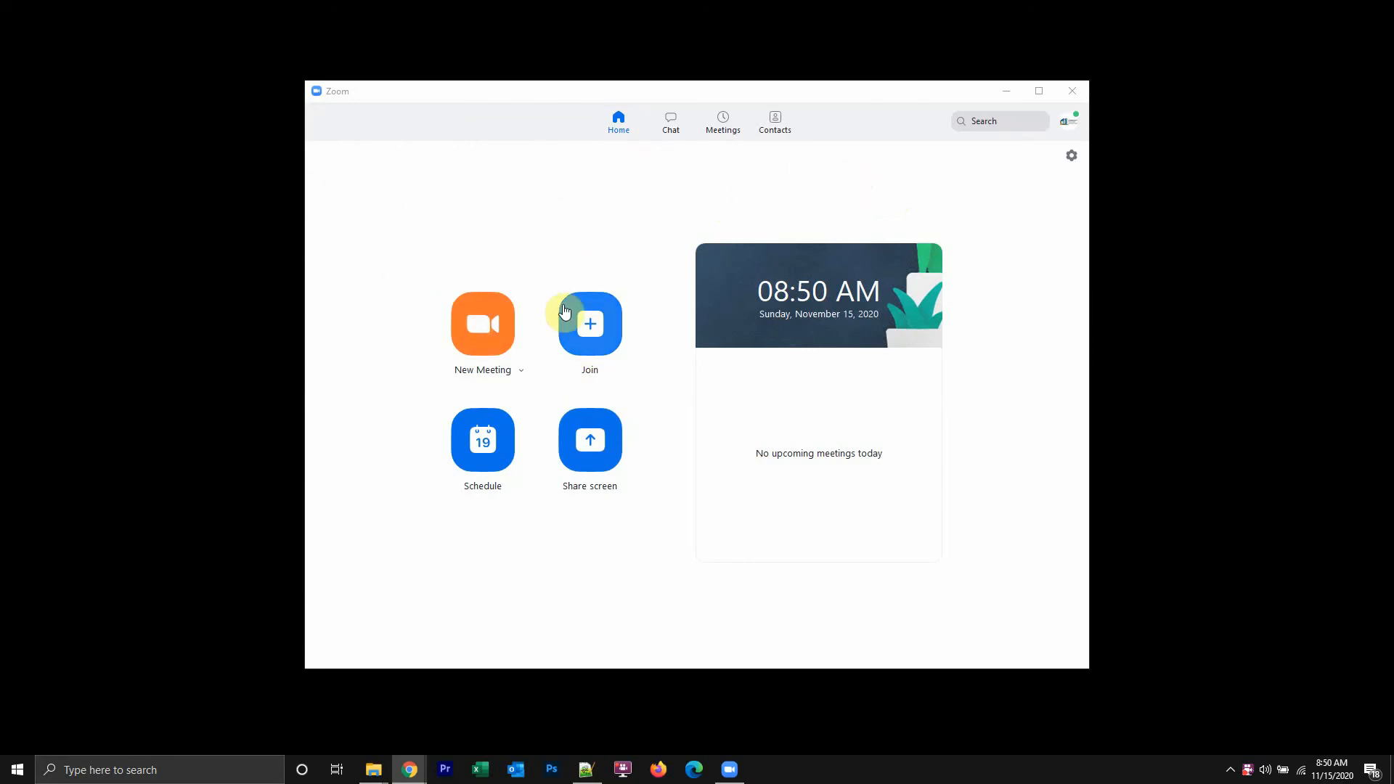
mouse_move(622, 268)
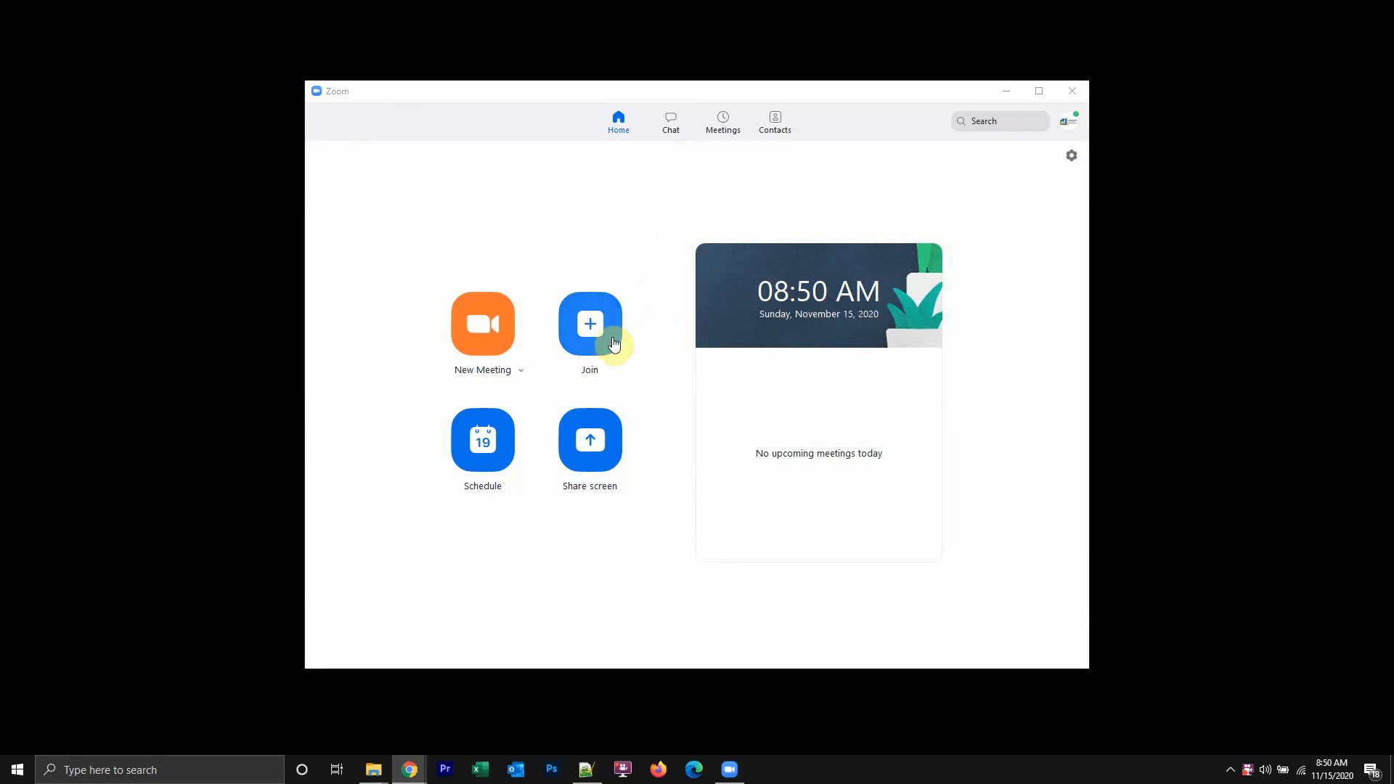
Cancel the Join Meeting form, then sign out from the profile avatar menu
left_click(590, 333)
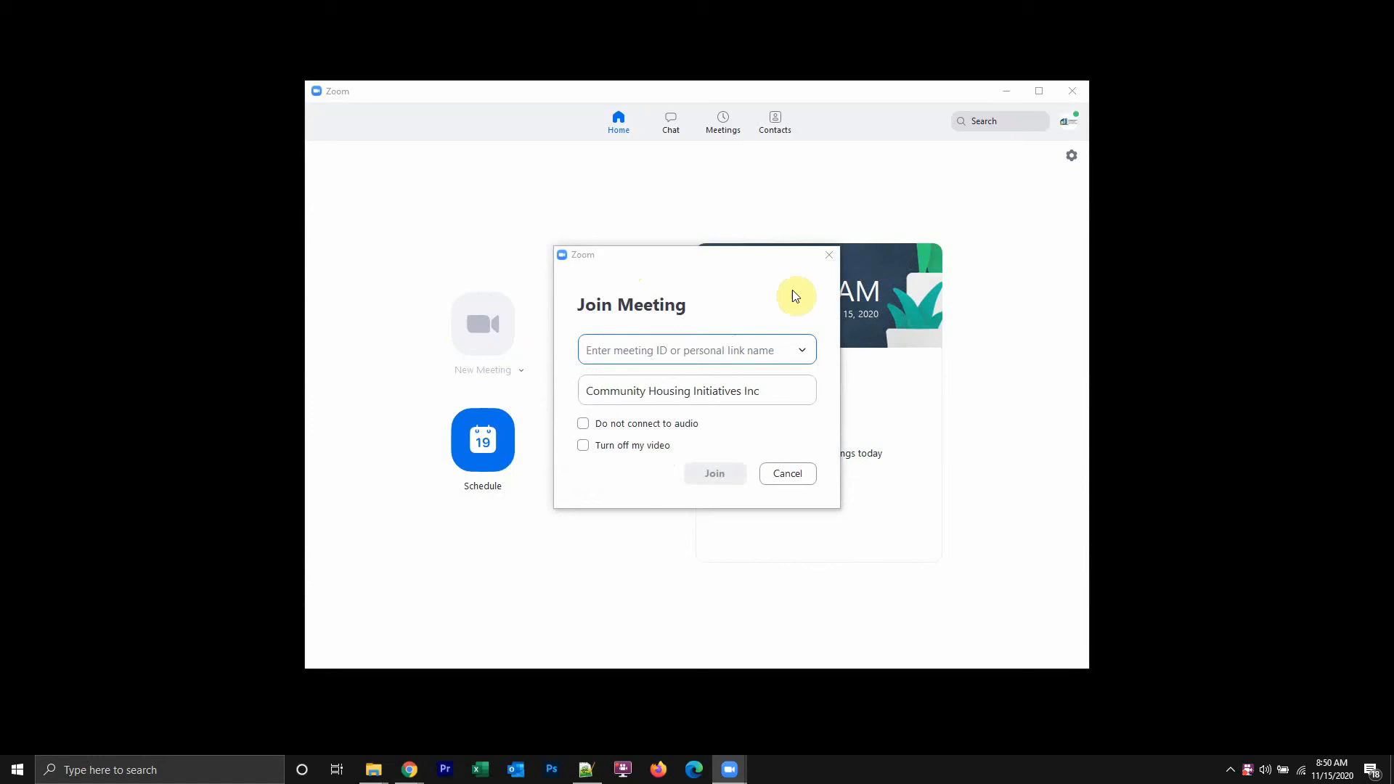
left_click(786, 473)
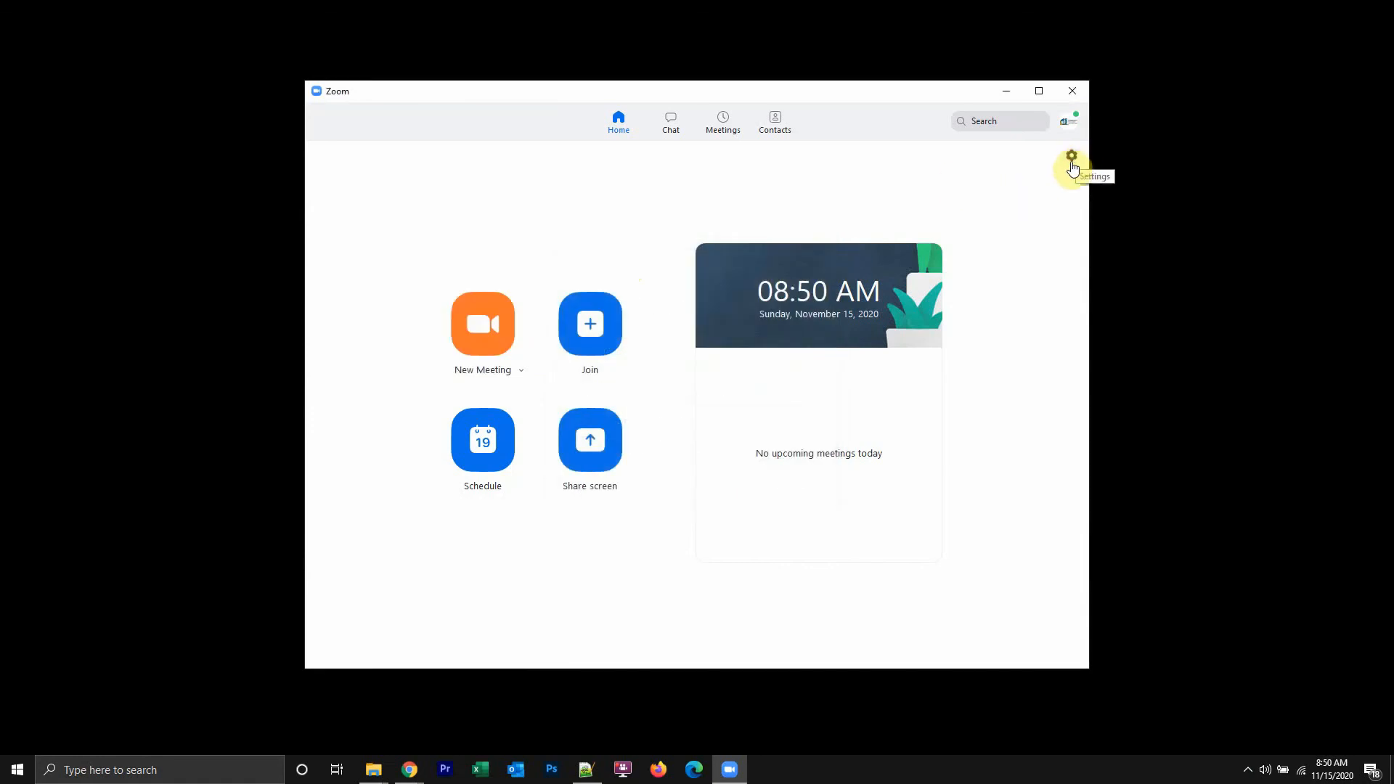
left_click(1070, 157)
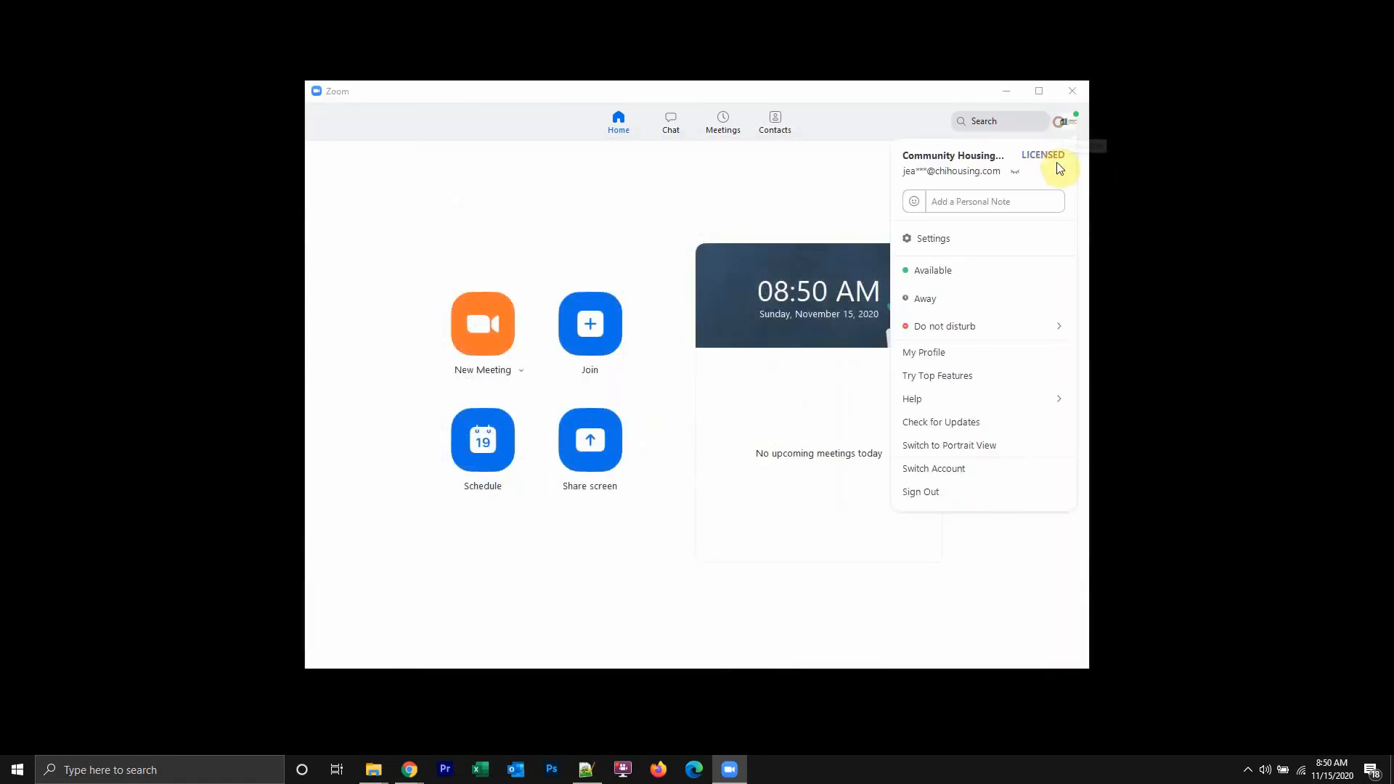
left_click(933, 468)
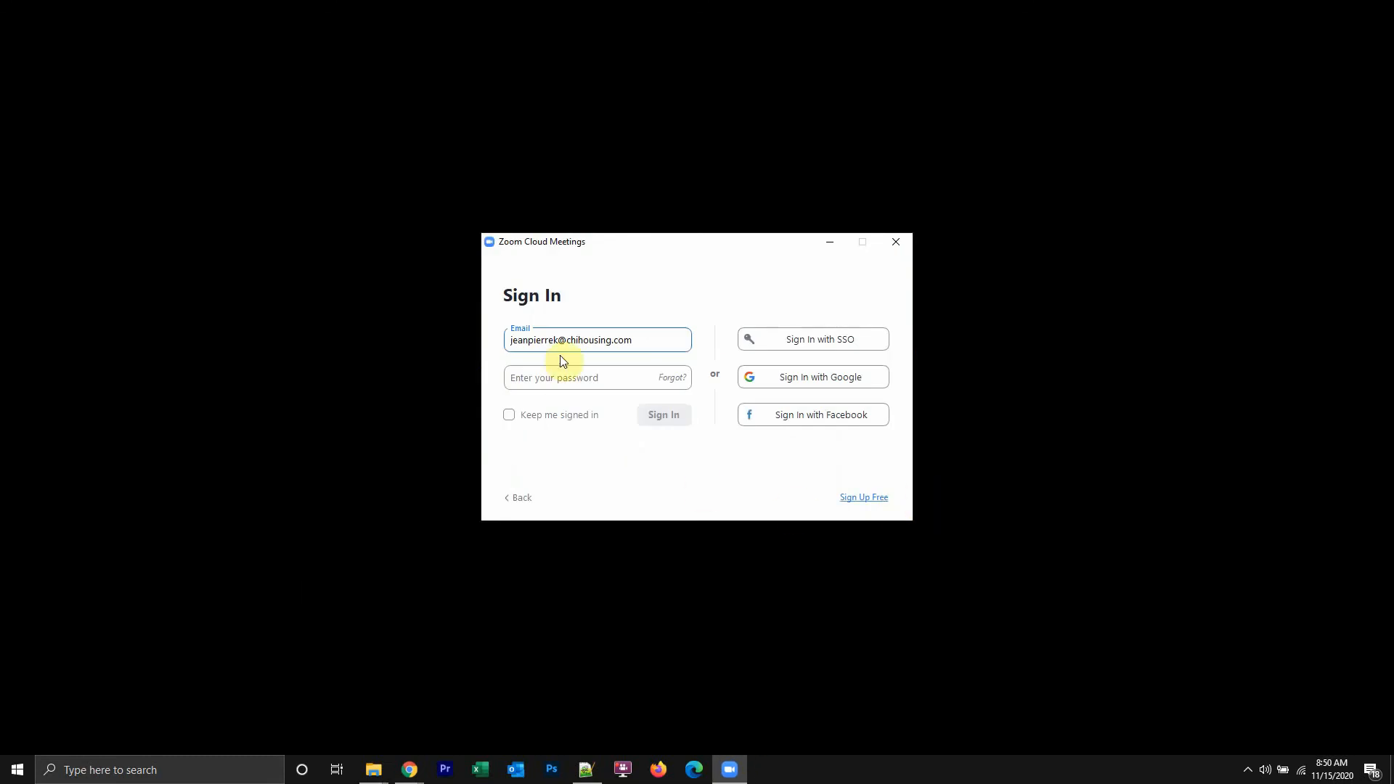
left_click(520, 496)
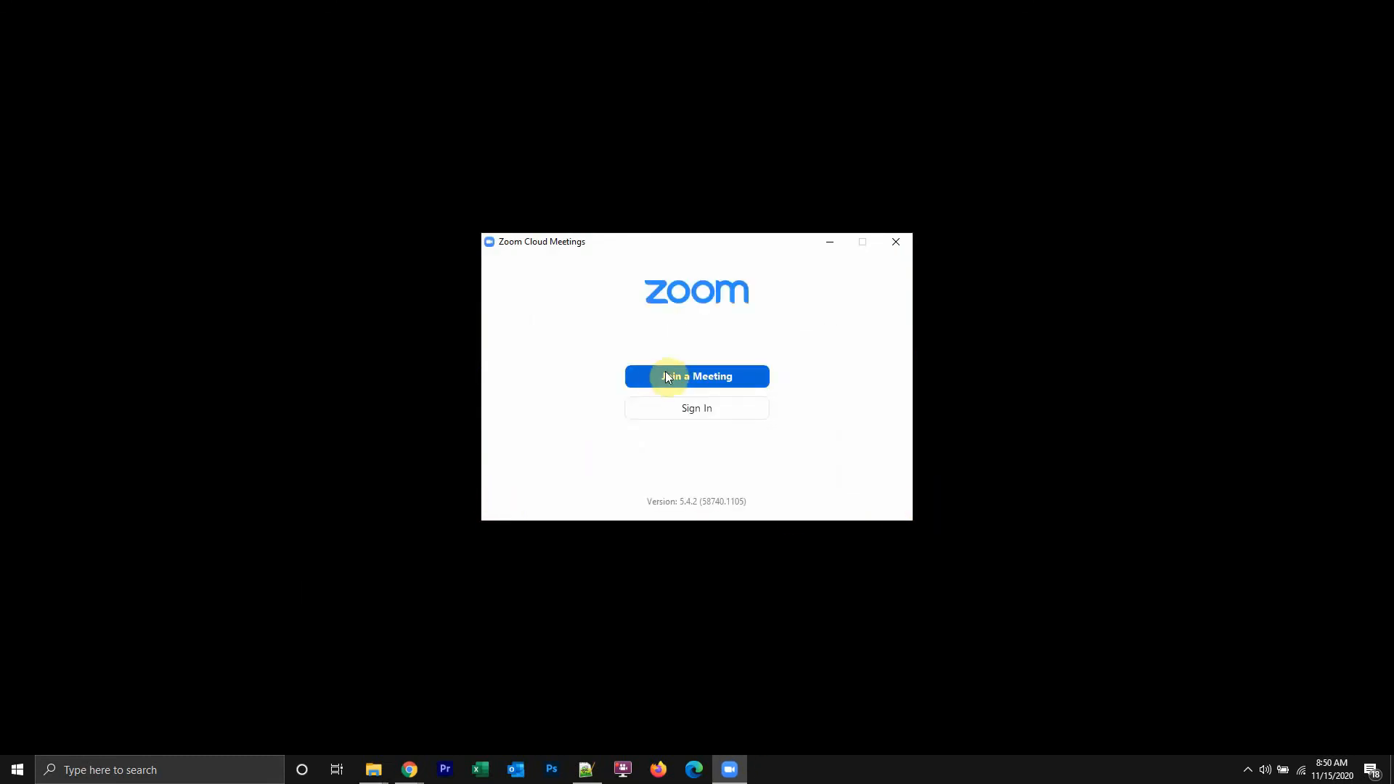
left_click(696, 376)
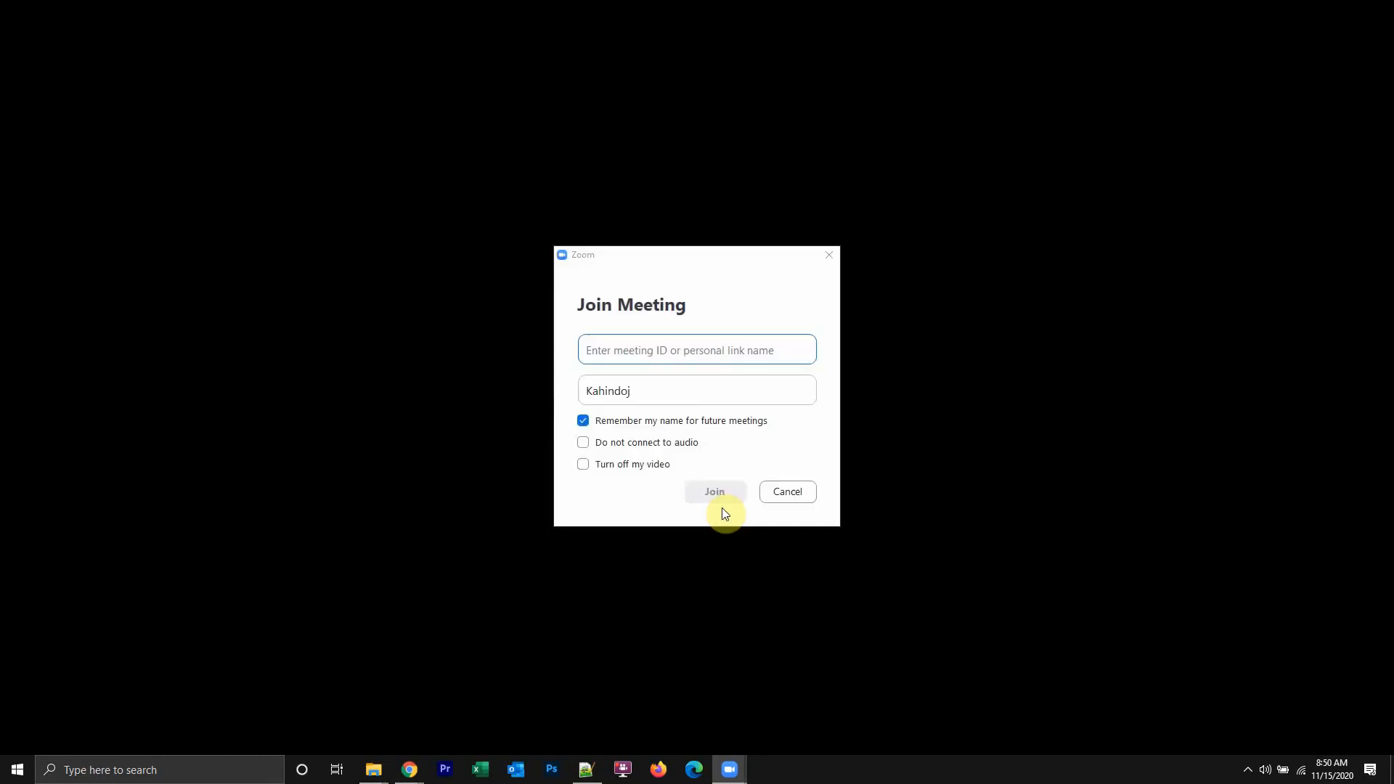
left_click(697, 349)
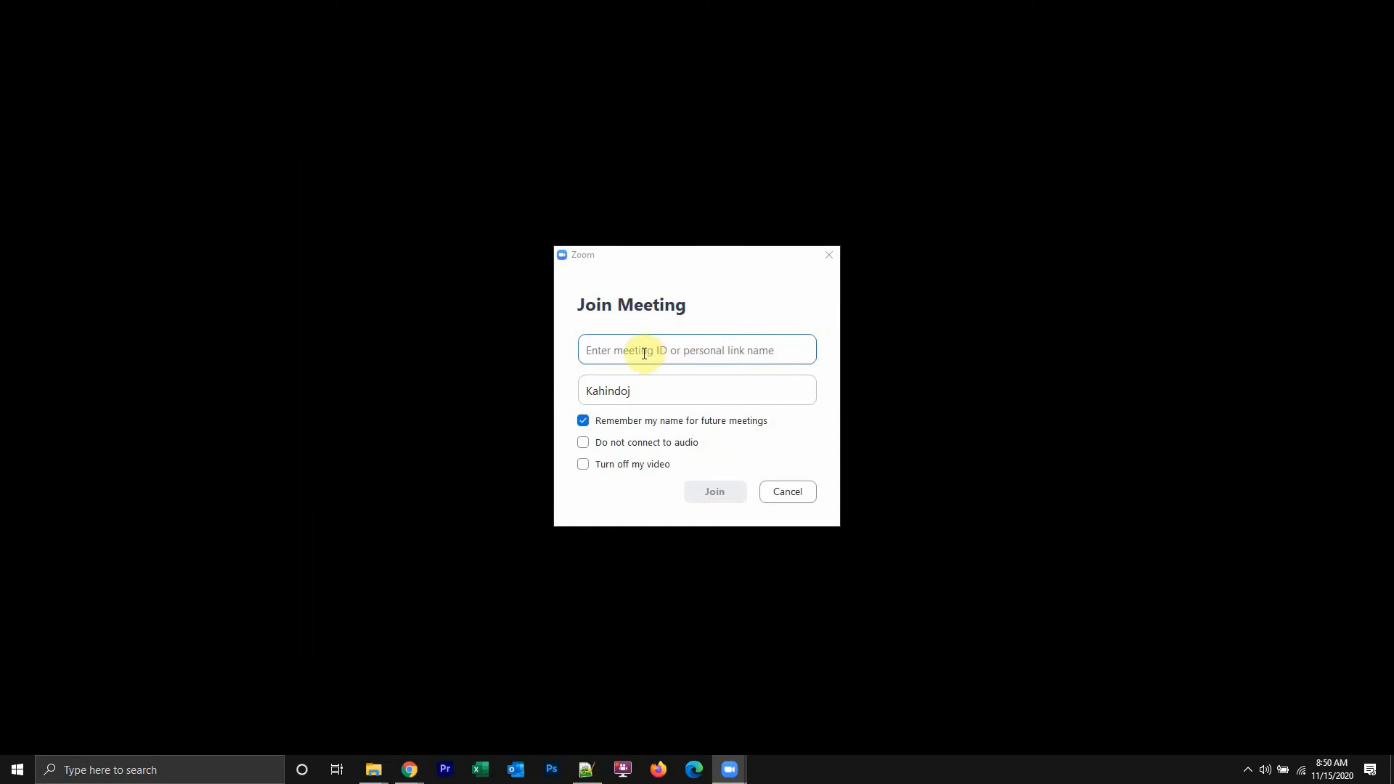
type("938 8077 0560")
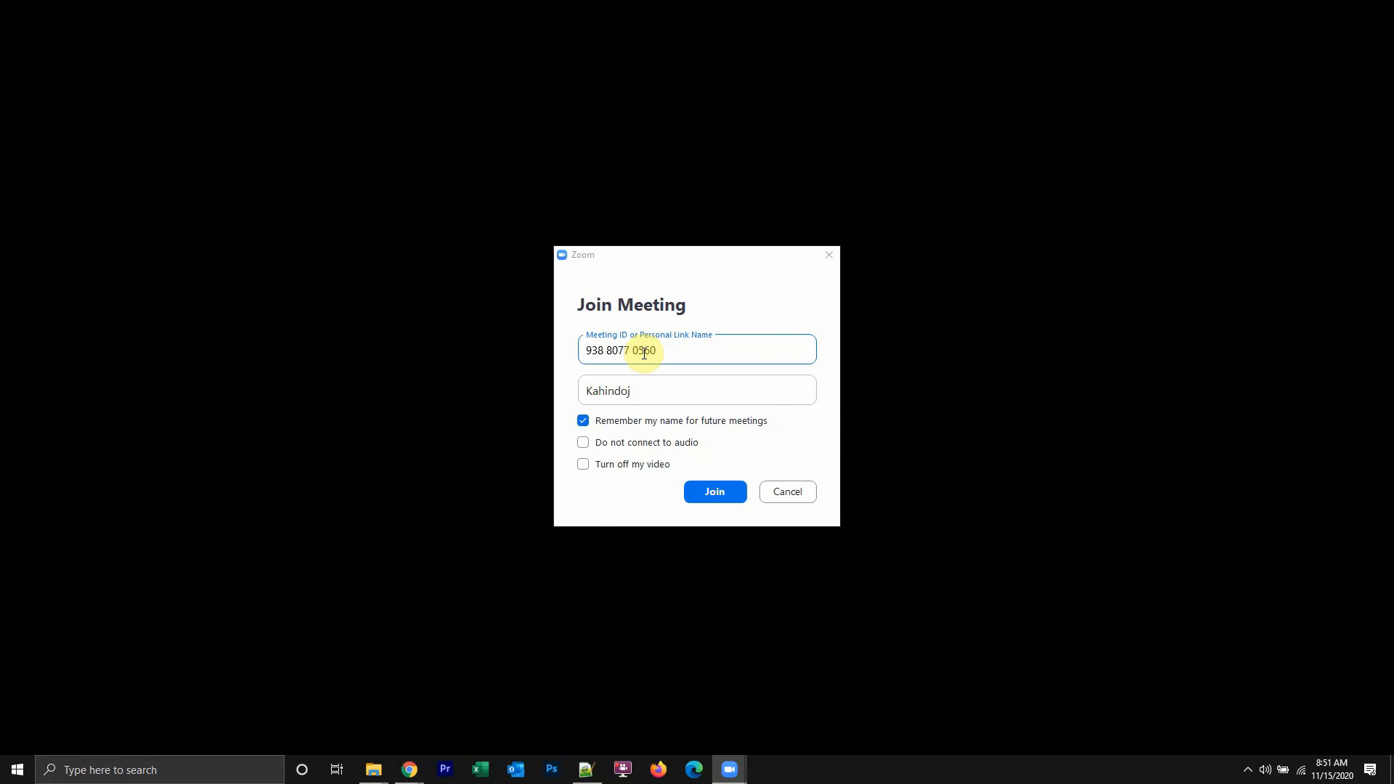
Name yourself KahindoTech, forget the name, disable audio and video, and join
left_click(696, 391)
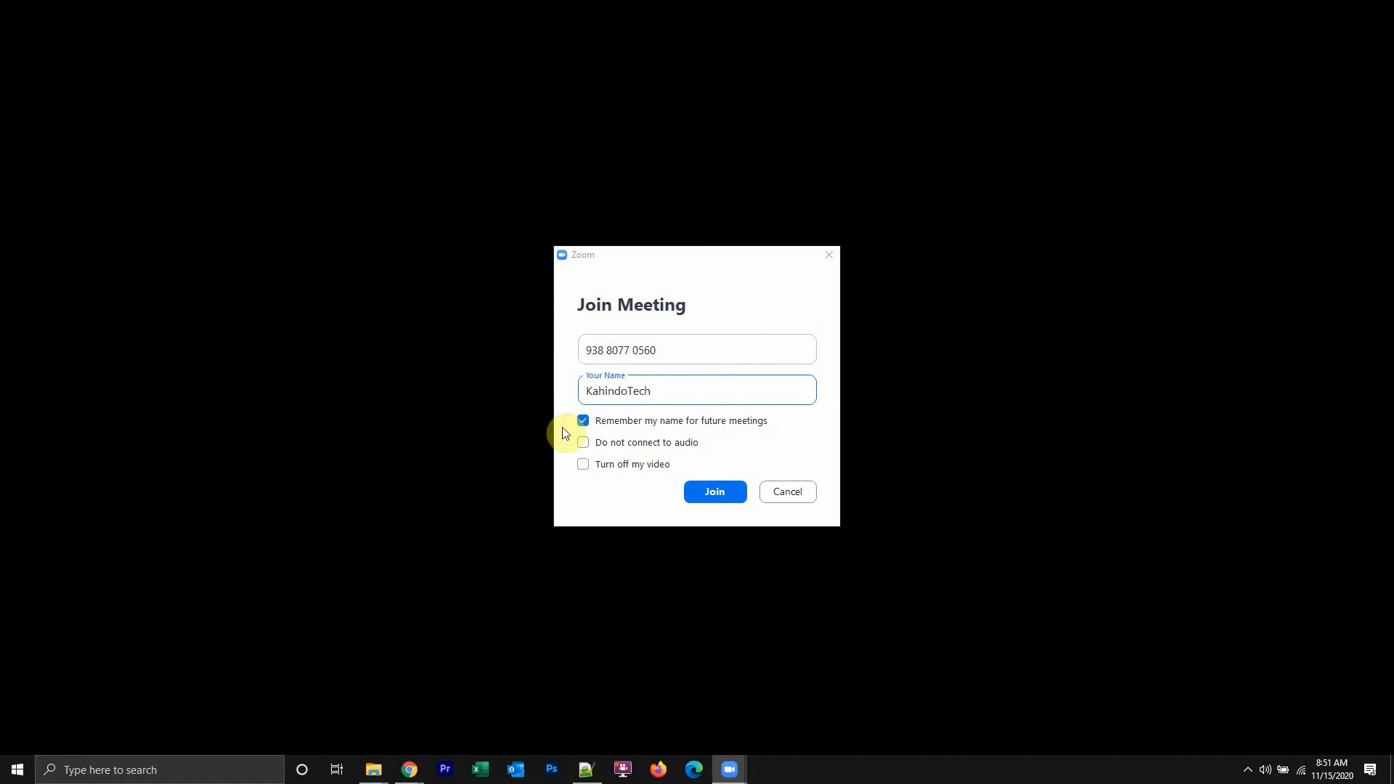
left_click(583, 420)
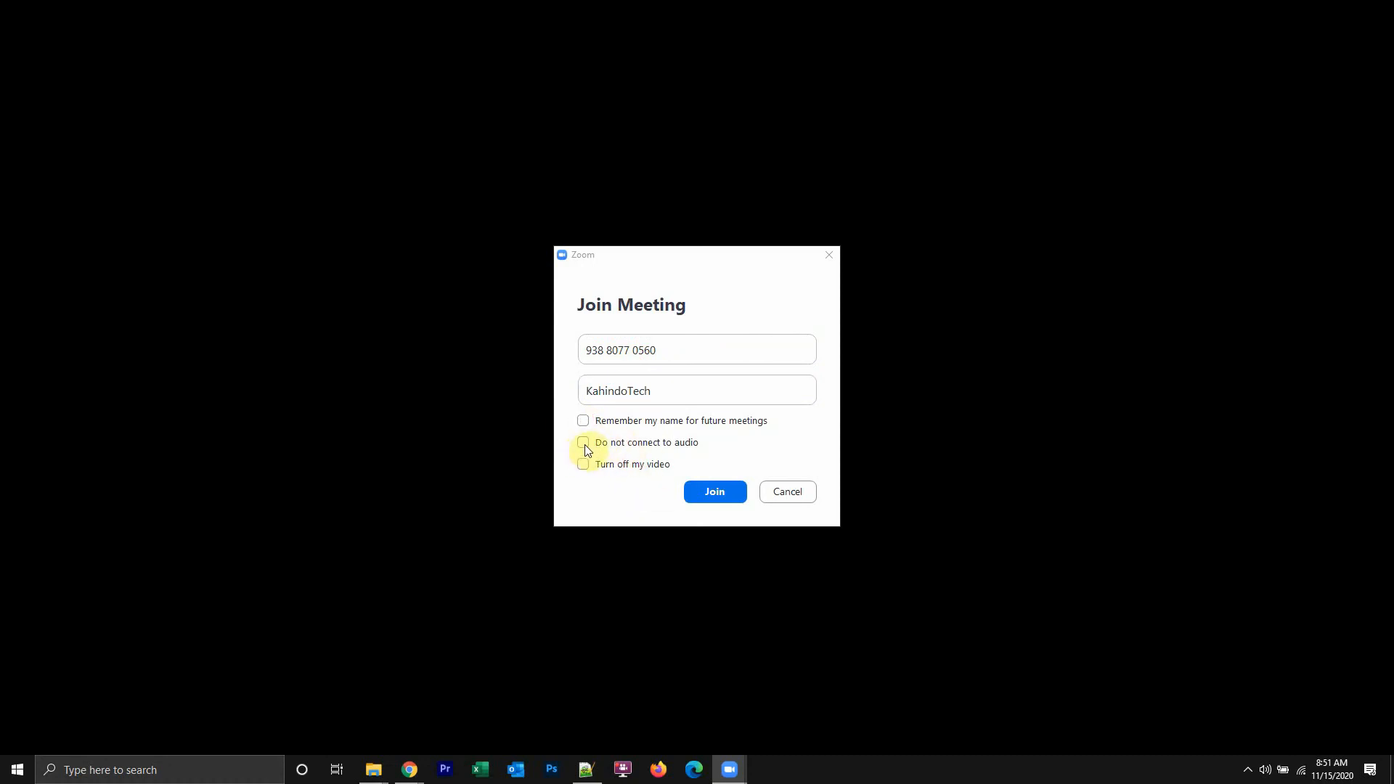
left_click(583, 443)
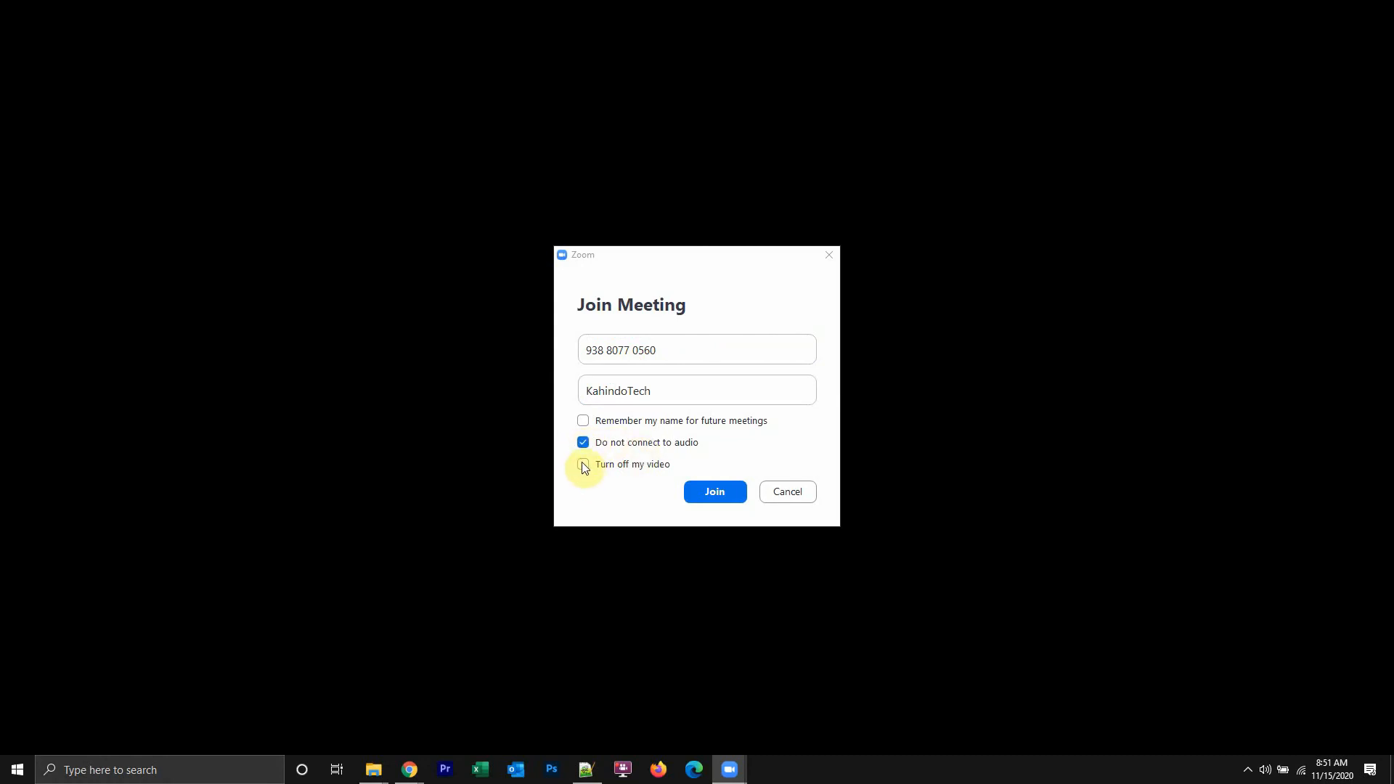
left_click(583, 463)
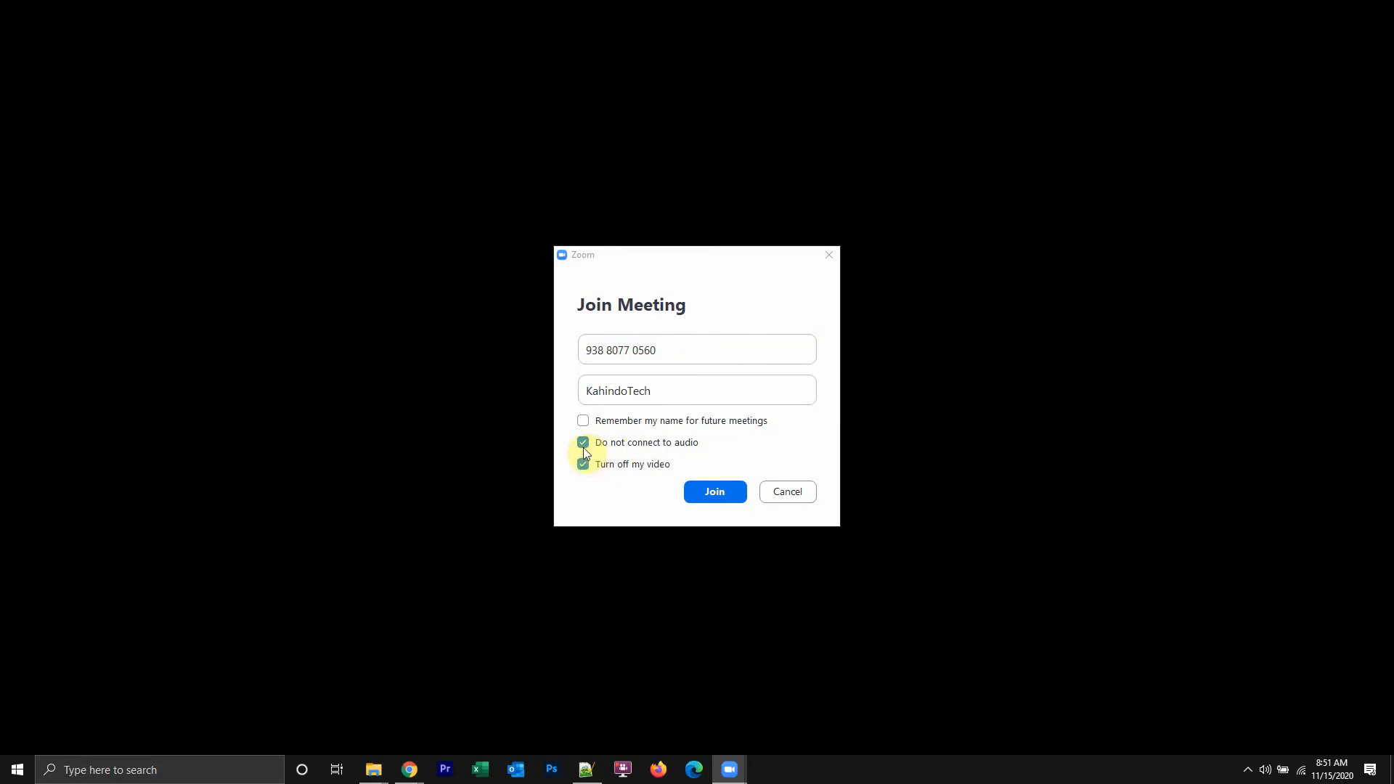
left_click(583, 442)
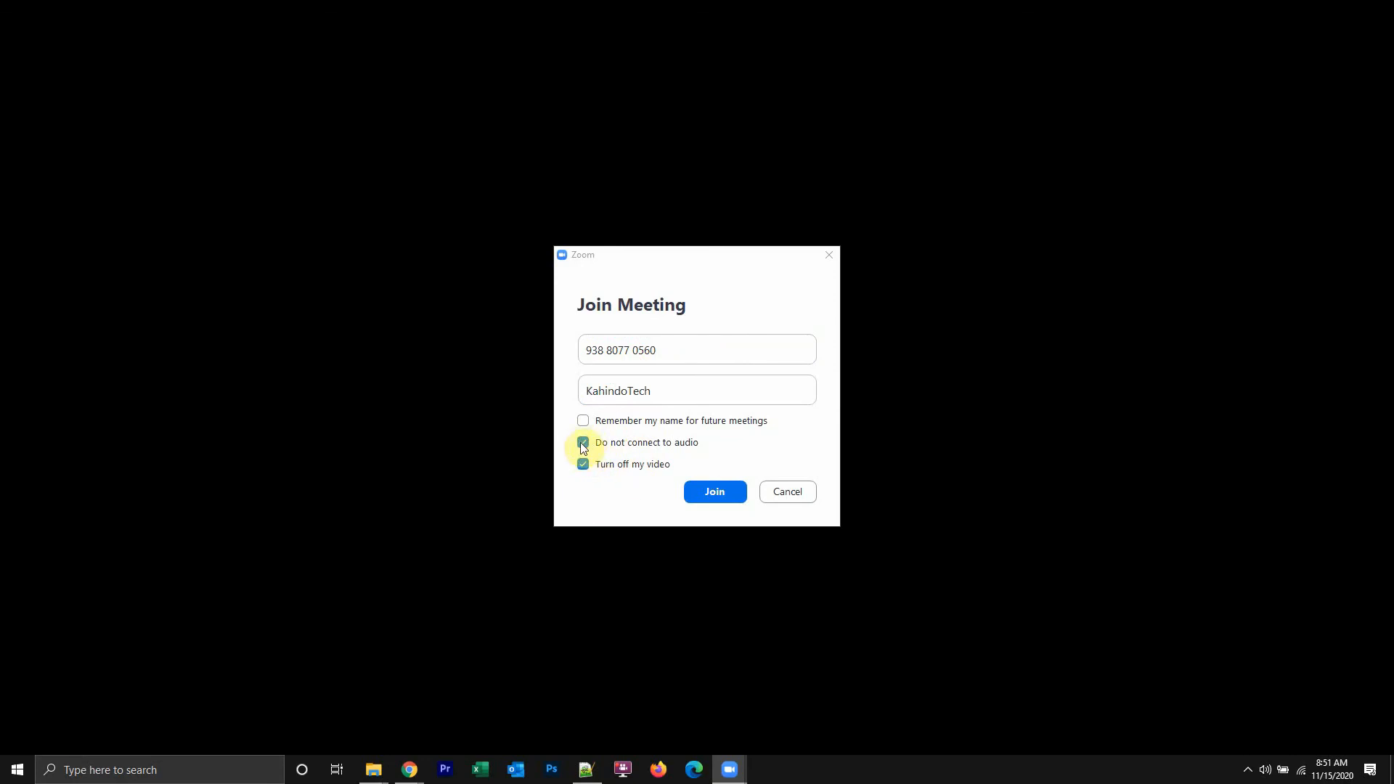
left_click(714, 492)
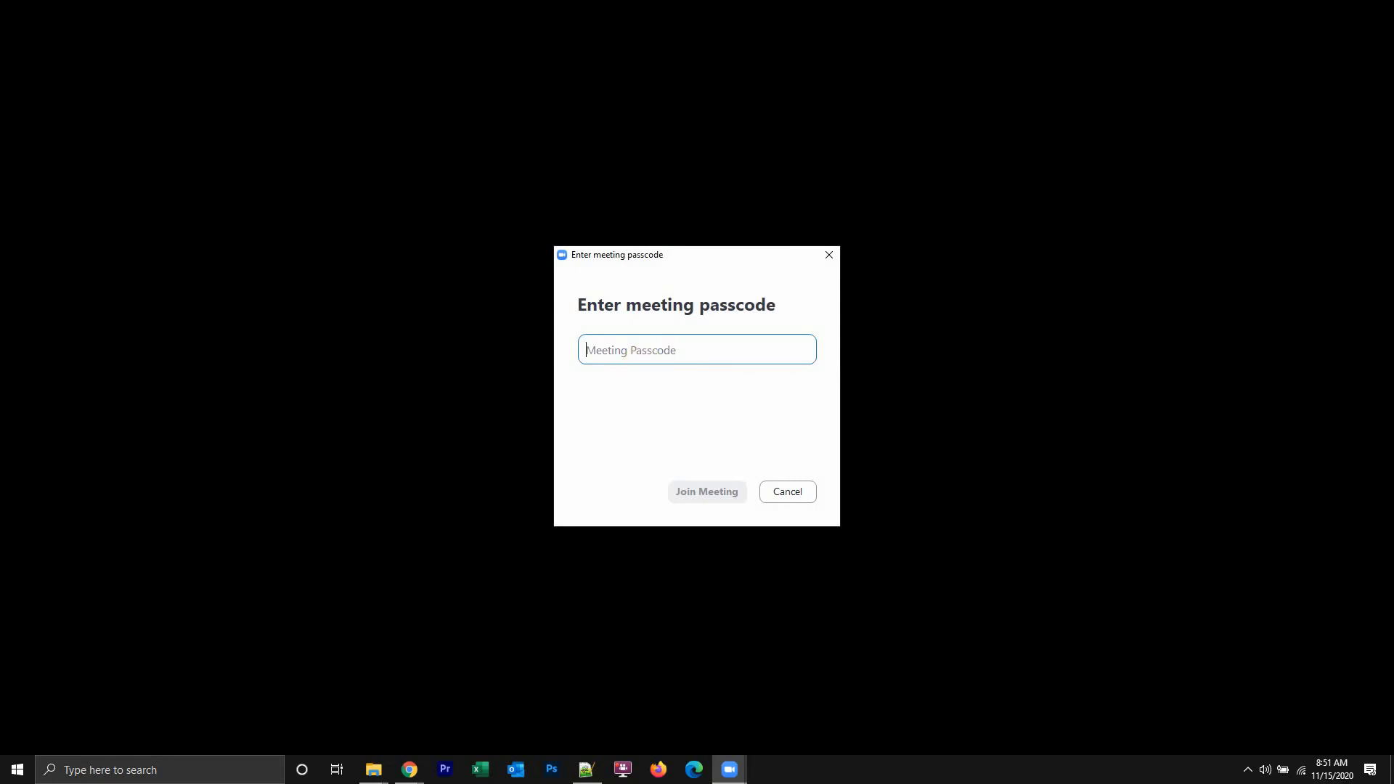
Enter the meeting passcode and submit it with Join Meeting
left_click(697, 349)
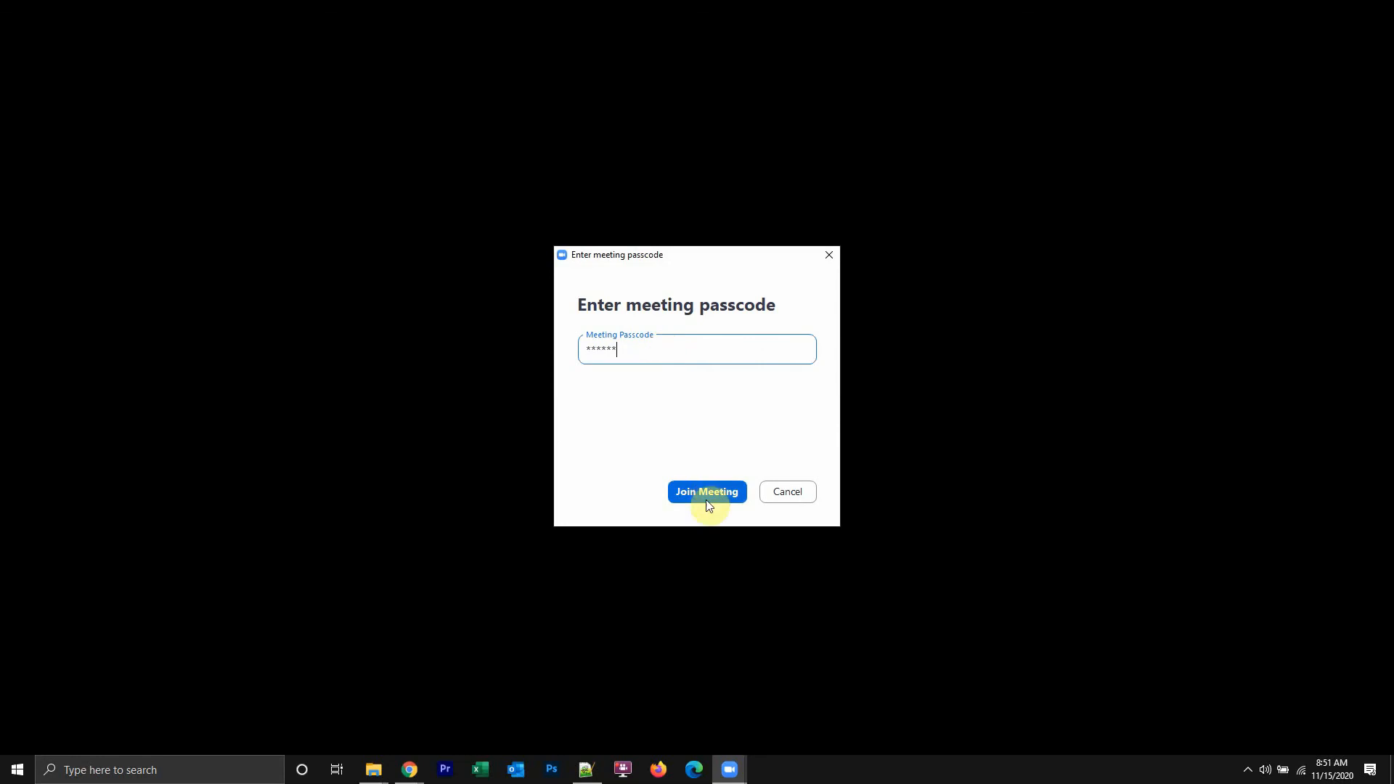
left_click(707, 492)
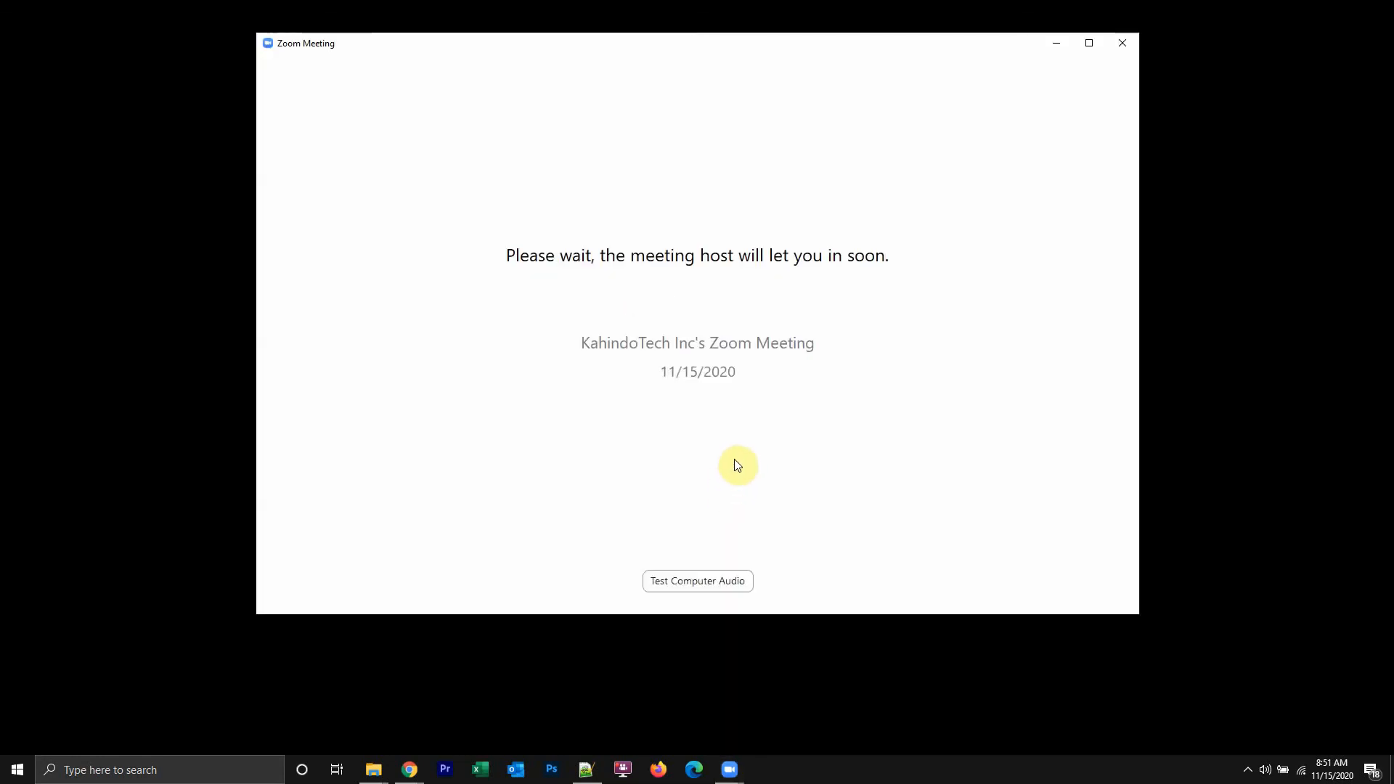
mouse_move(737, 456)
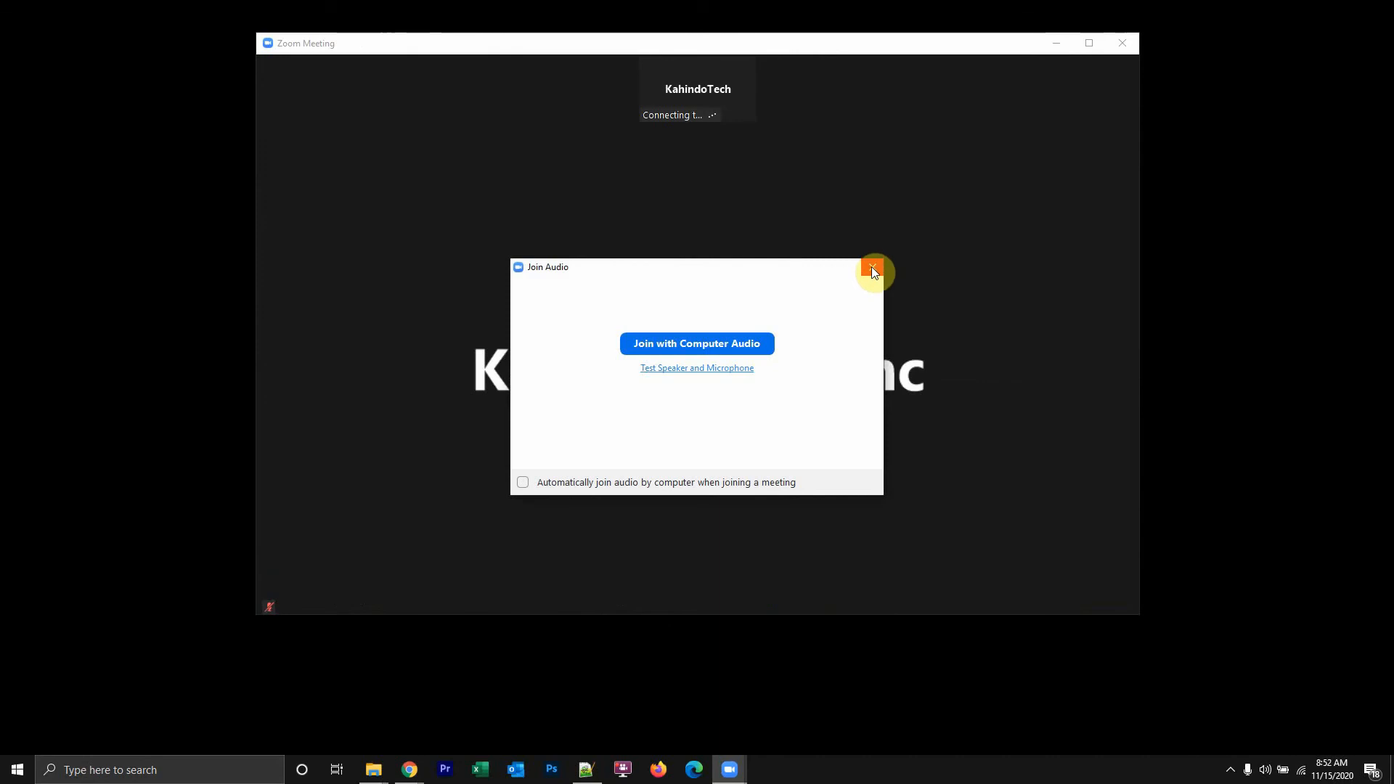
Once admitted, close the Join Audio window to skip computer audio
left_click(872, 271)
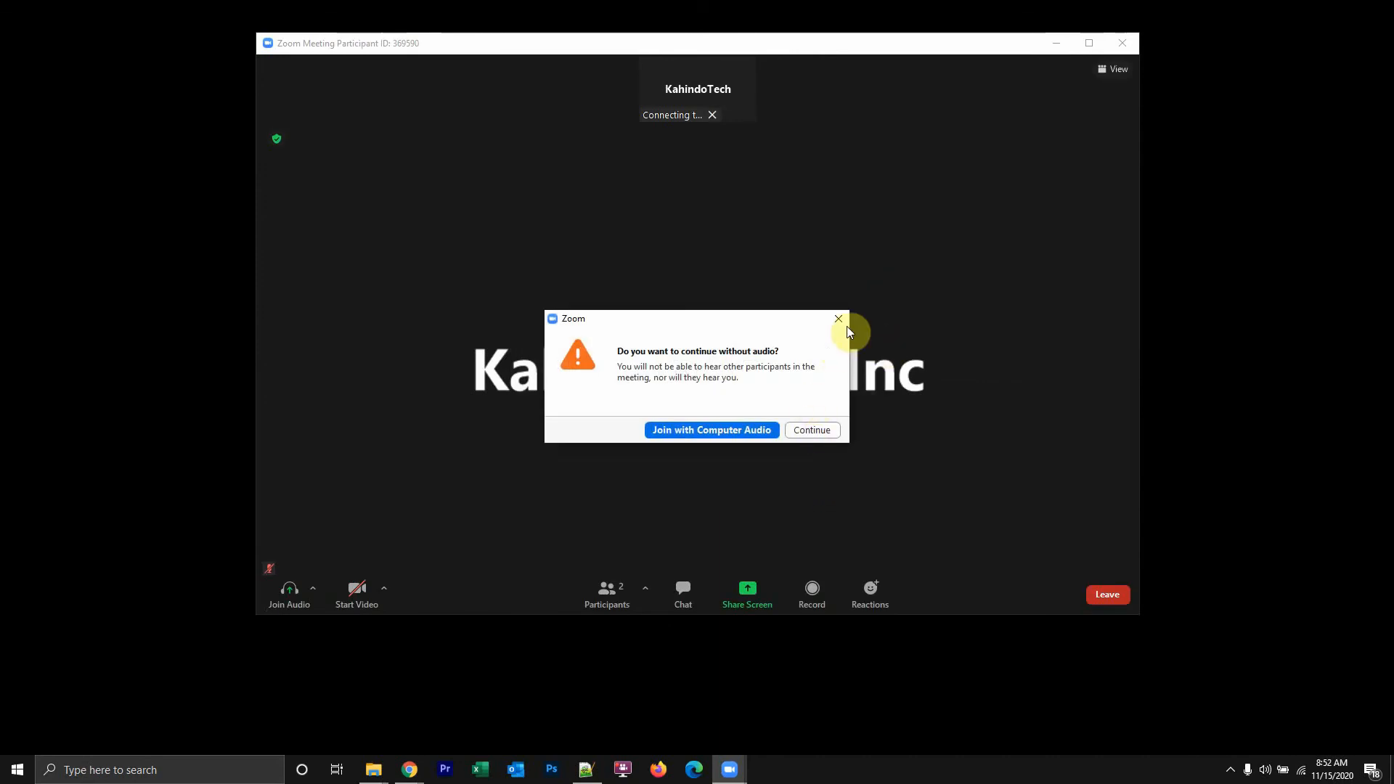